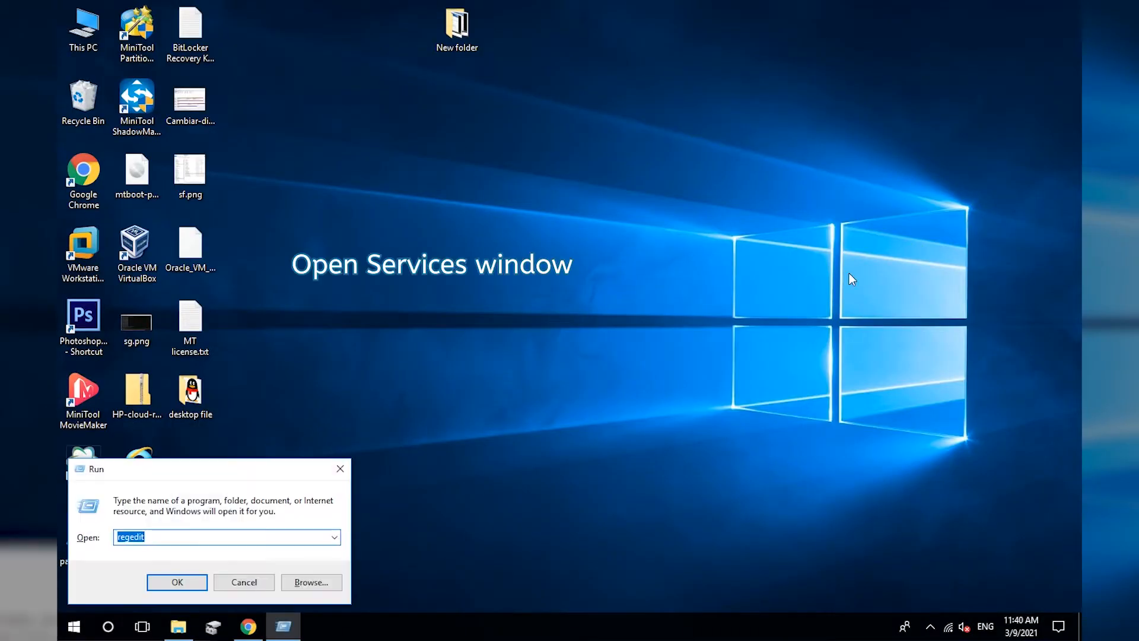
- Run services.msc from the Run box to open the Services console
{"action": "type", "text": "rege"}
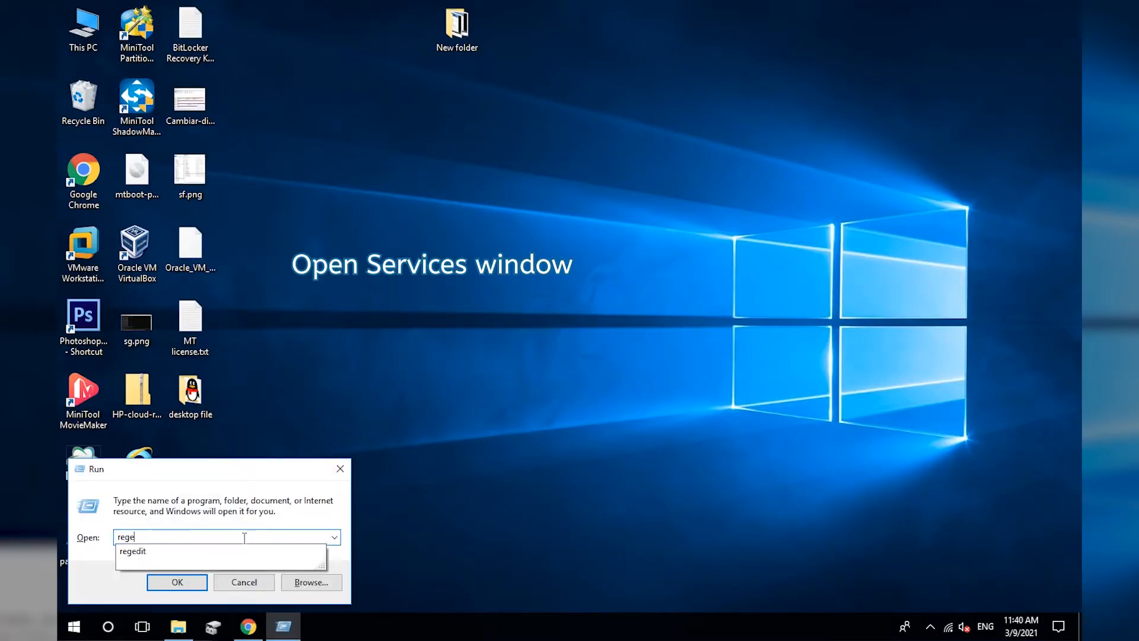
{"action": "type", "text": "services.m"}
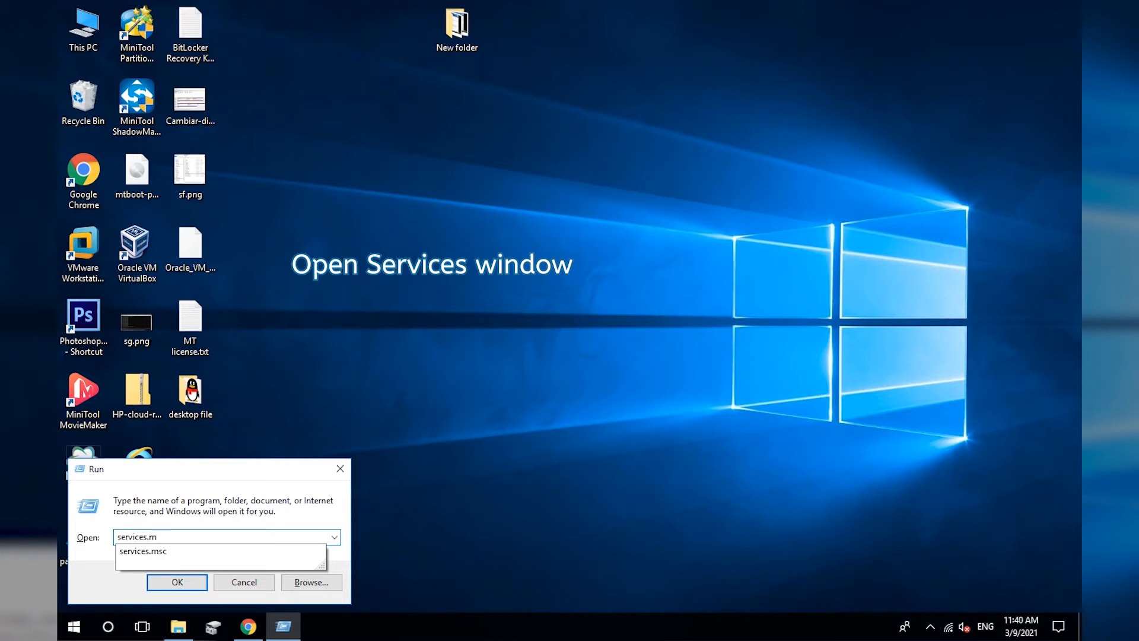
{"action": "left_click", "coordinate": [177, 582]}
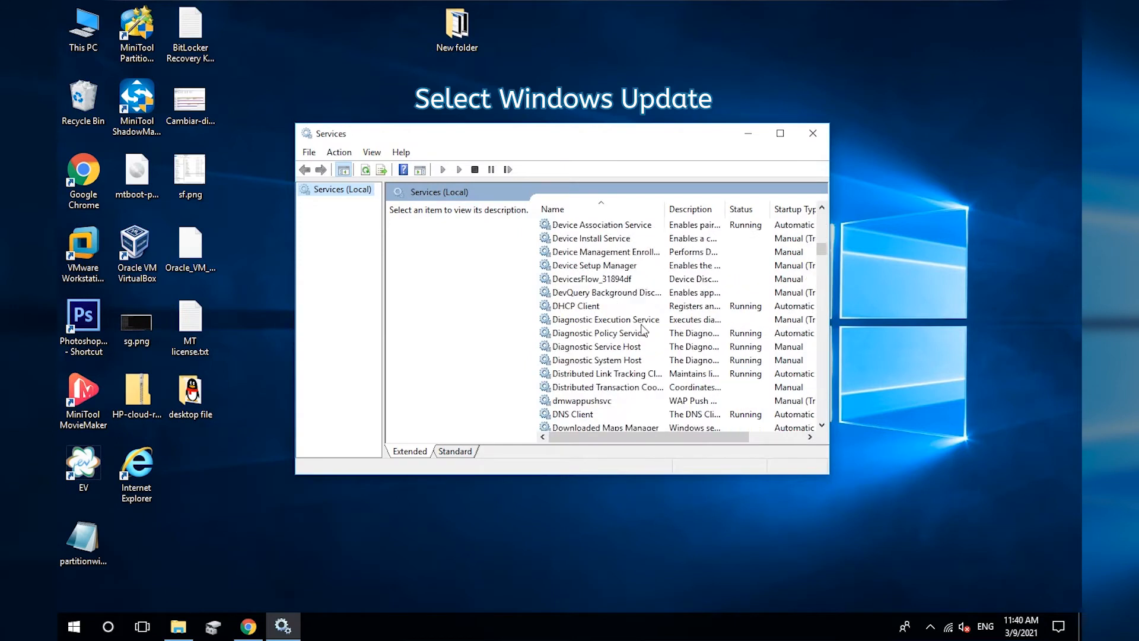
- Scroll the services list down to Windows Update and open its properties
{"action": "scroll", "scroll_direction": "down", "scroll_amount": 3}
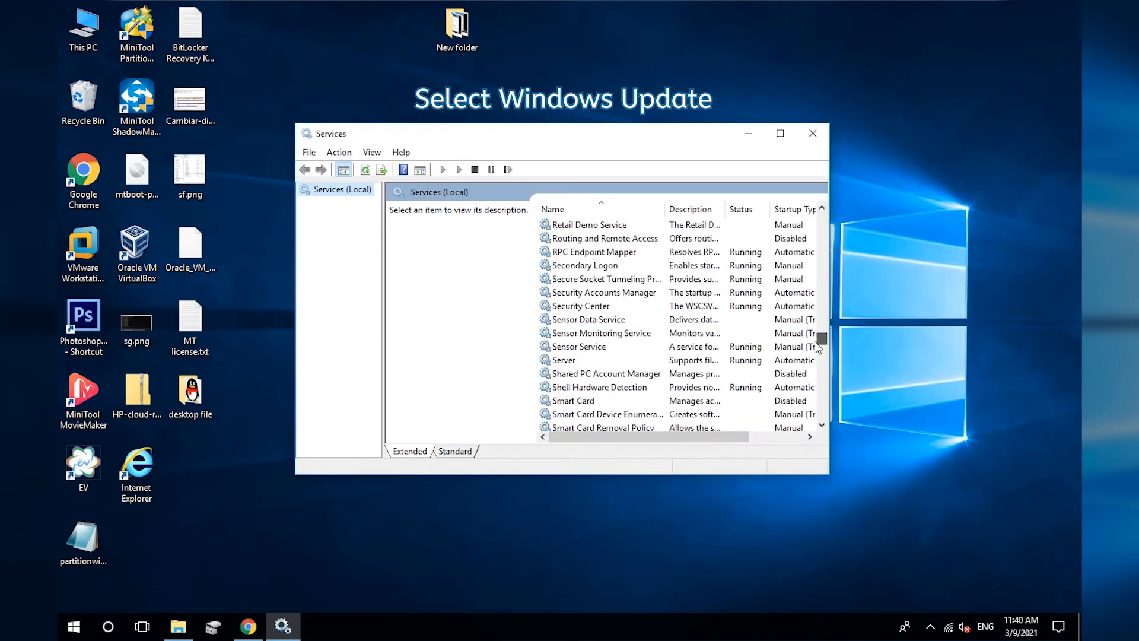
{"action": "scroll", "scroll_direction": "down", "scroll_amount": 3}
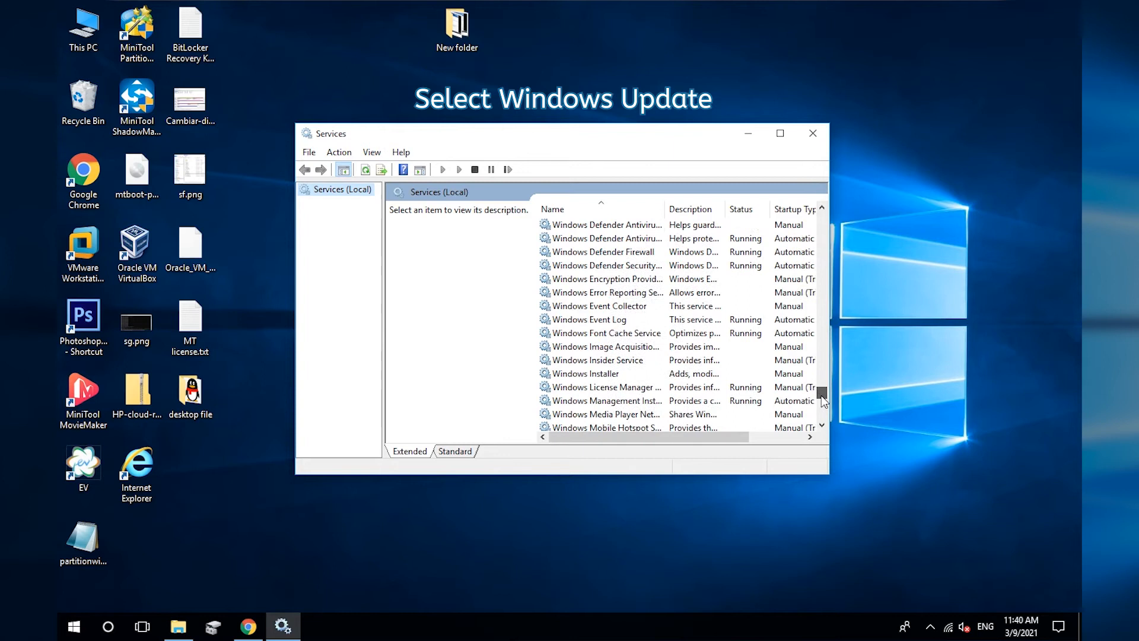
{"action": "left_click", "coordinate": [585, 359]}
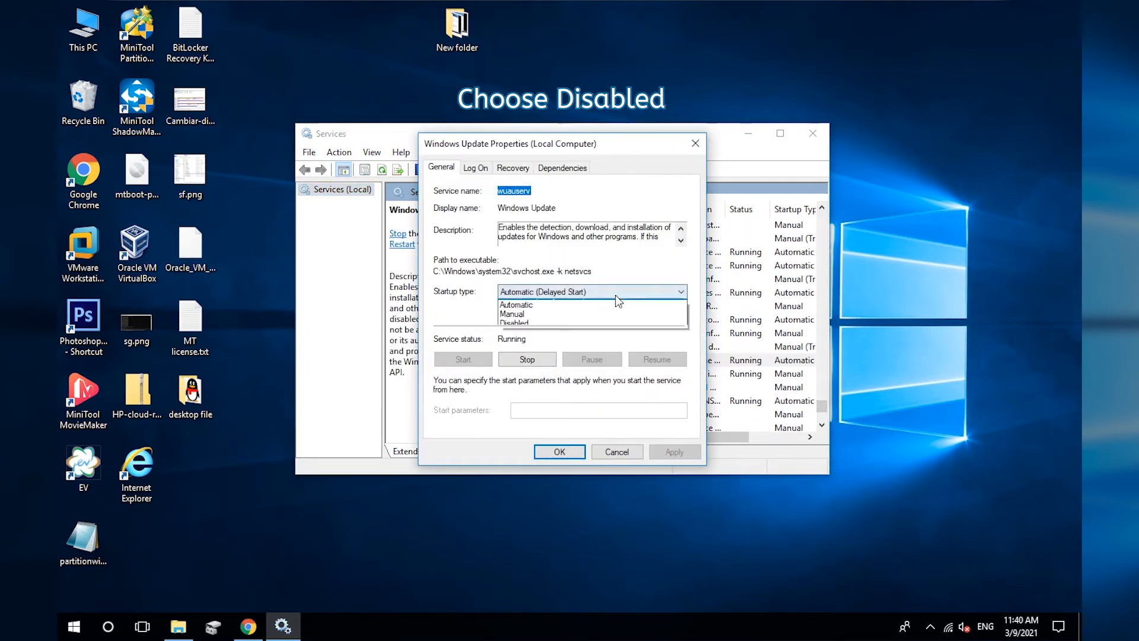
- Stop Windows Update, set its startup type to Disabled, apply, and close Services
{"action": "left_click", "coordinate": [514, 321]}
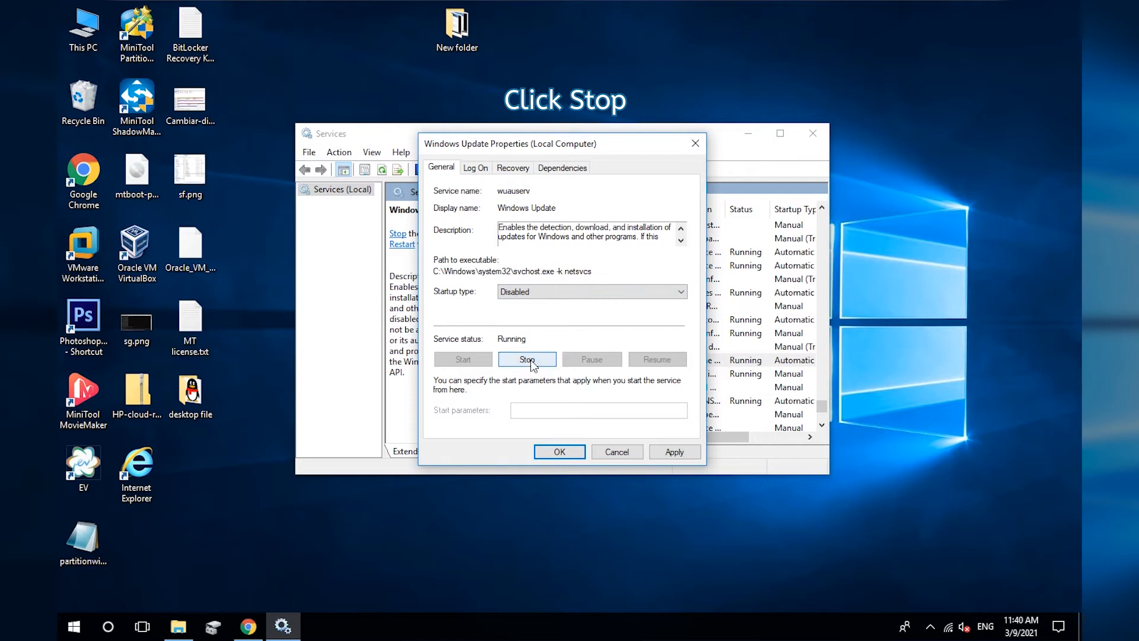
{"action": "left_click", "coordinate": [527, 359]}
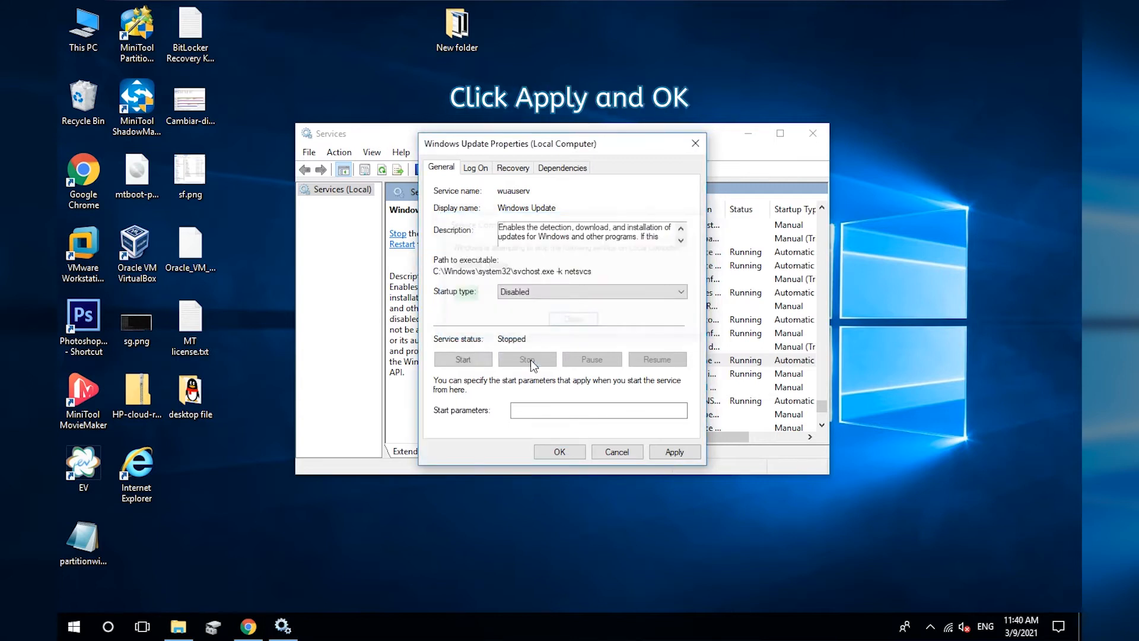
{"action": "left_click", "coordinate": [674, 451]}
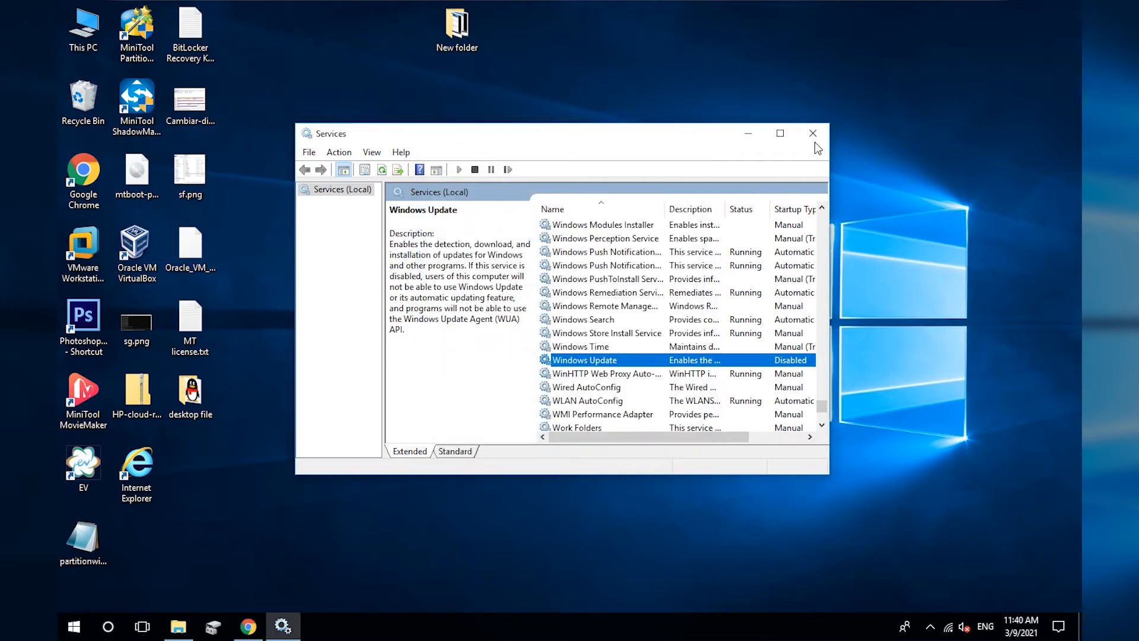
{"action": "left_click", "coordinate": [813, 133]}
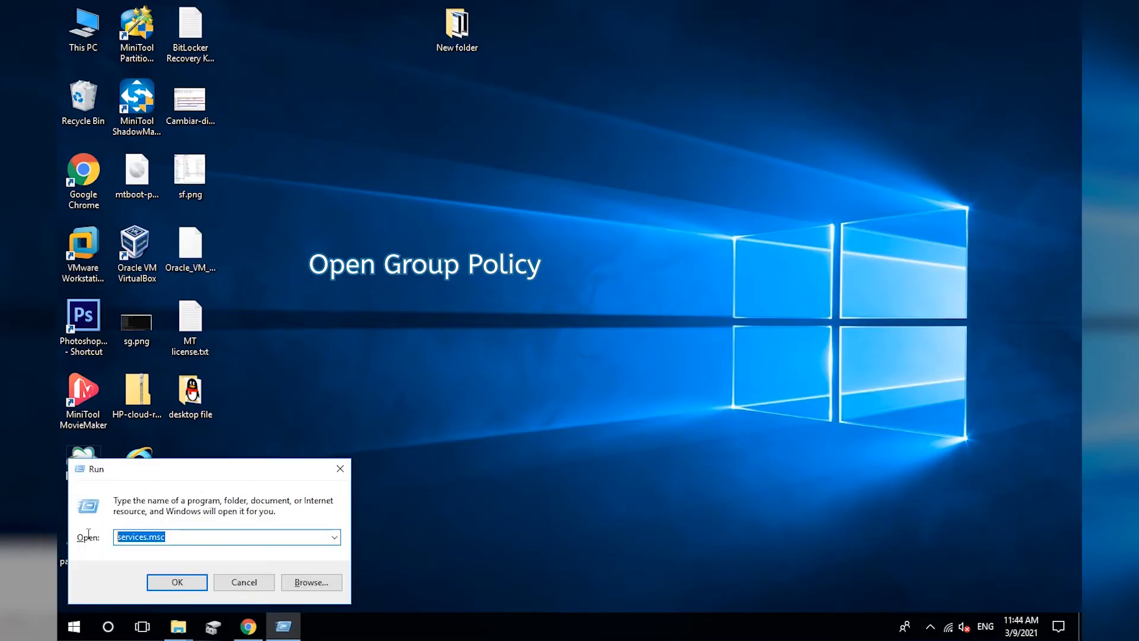
- Run gpedit.msc from the Run box to open the Local Group Policy Editor
{"action": "type", "text": "gpe"}
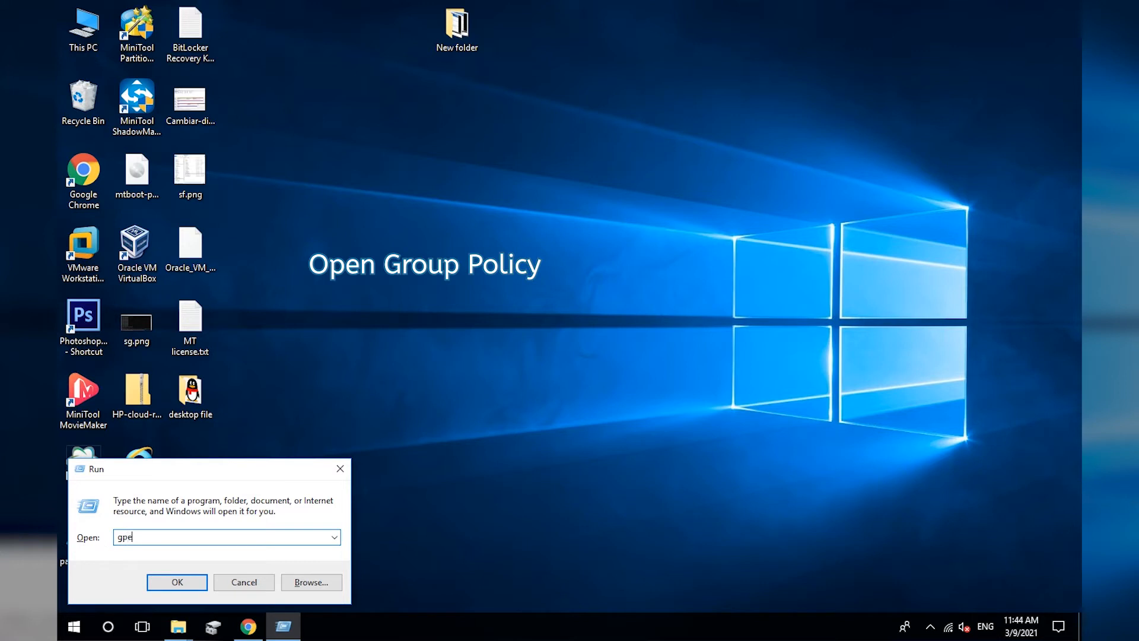
{"action": "type", "text": "dit.m"}
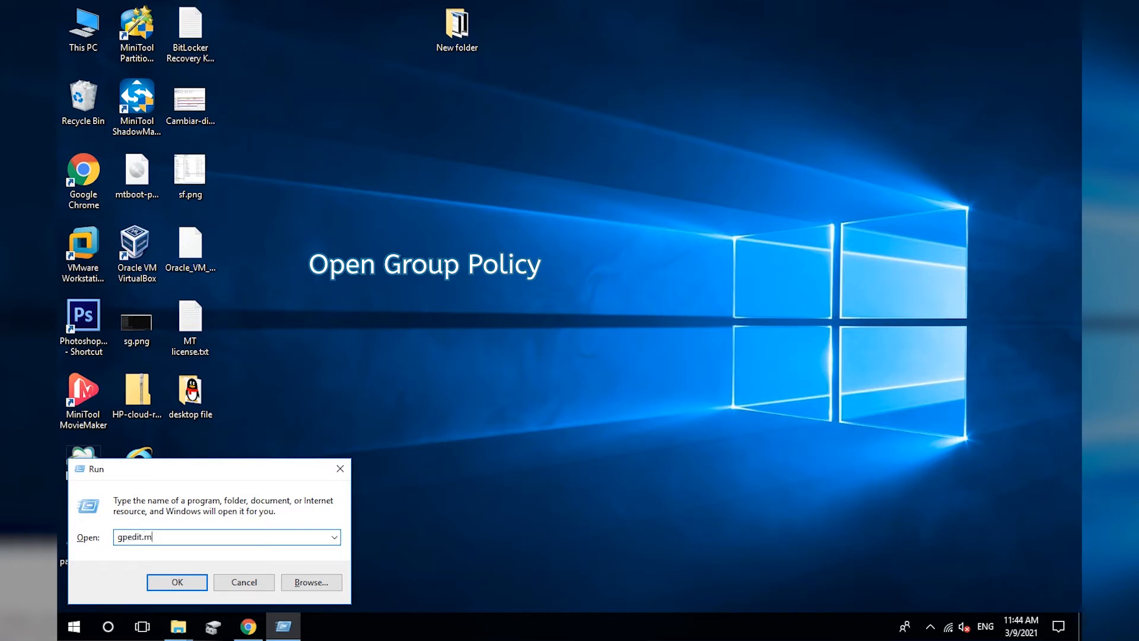
{"action": "left_click", "coordinate": [175, 582]}
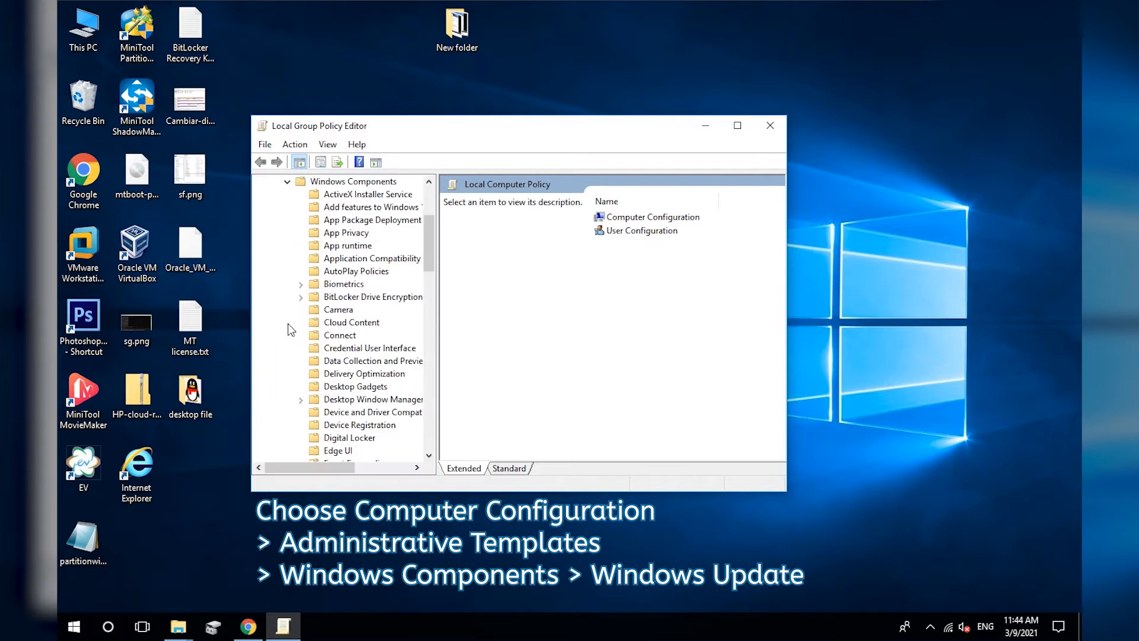
- Open Configure Automatic Updates under Windows Components > Windows Update
{"action": "scroll", "scroll_direction": "down", "scroll_amount": 3}
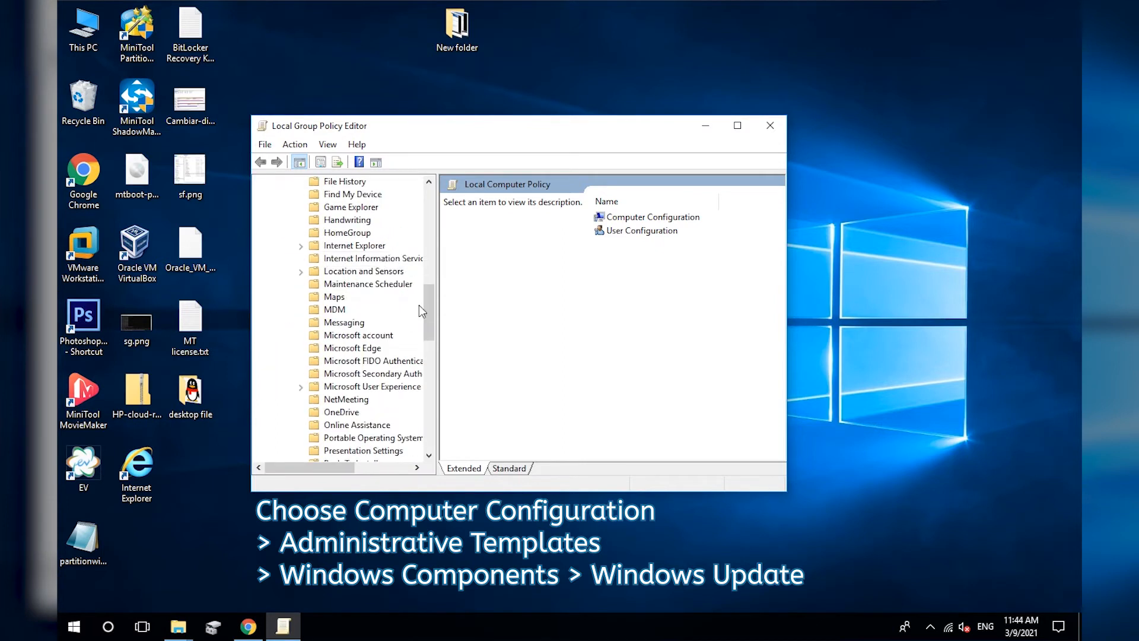
{"action": "scroll", "scroll_direction": "down", "scroll_amount": 3}
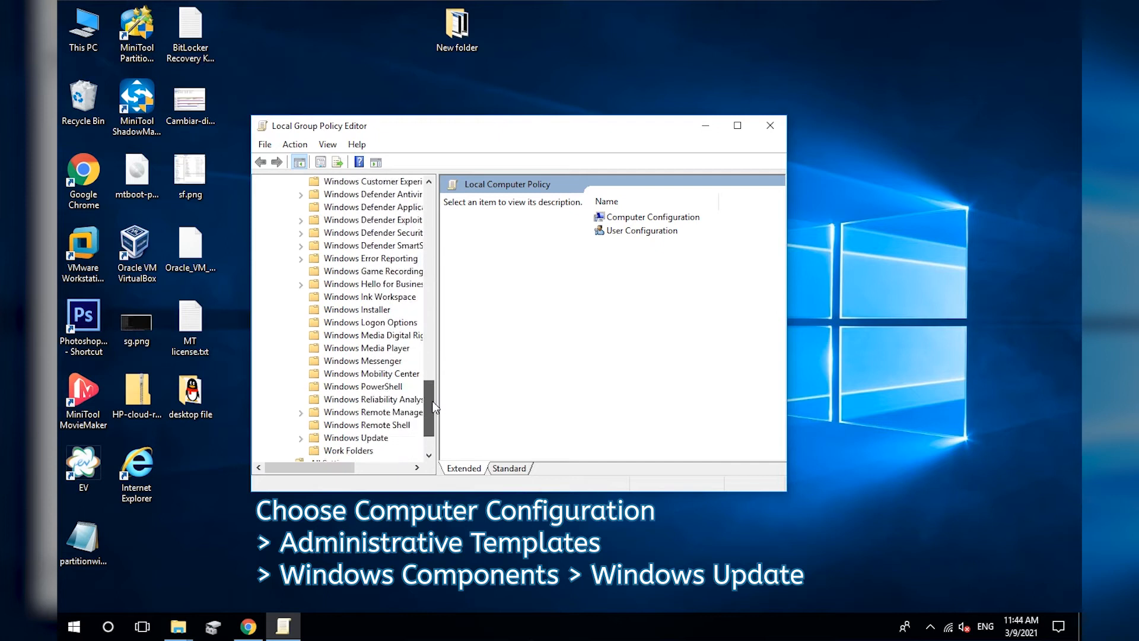
{"action": "left_click", "coordinate": [356, 386]}
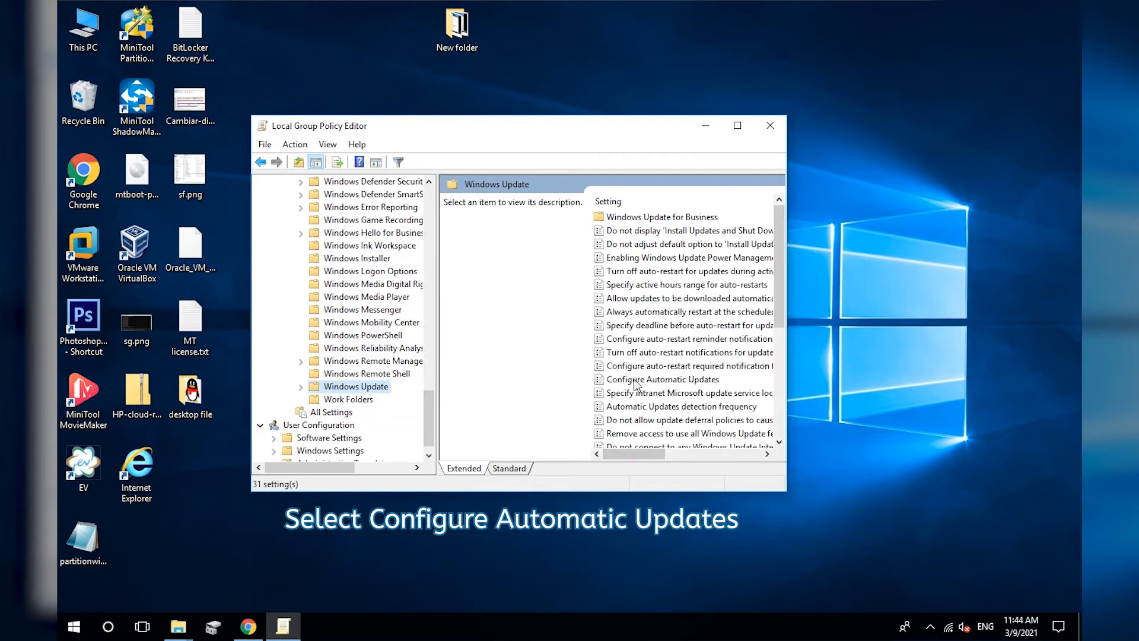
{"action": "left_click", "coordinate": [662, 379]}
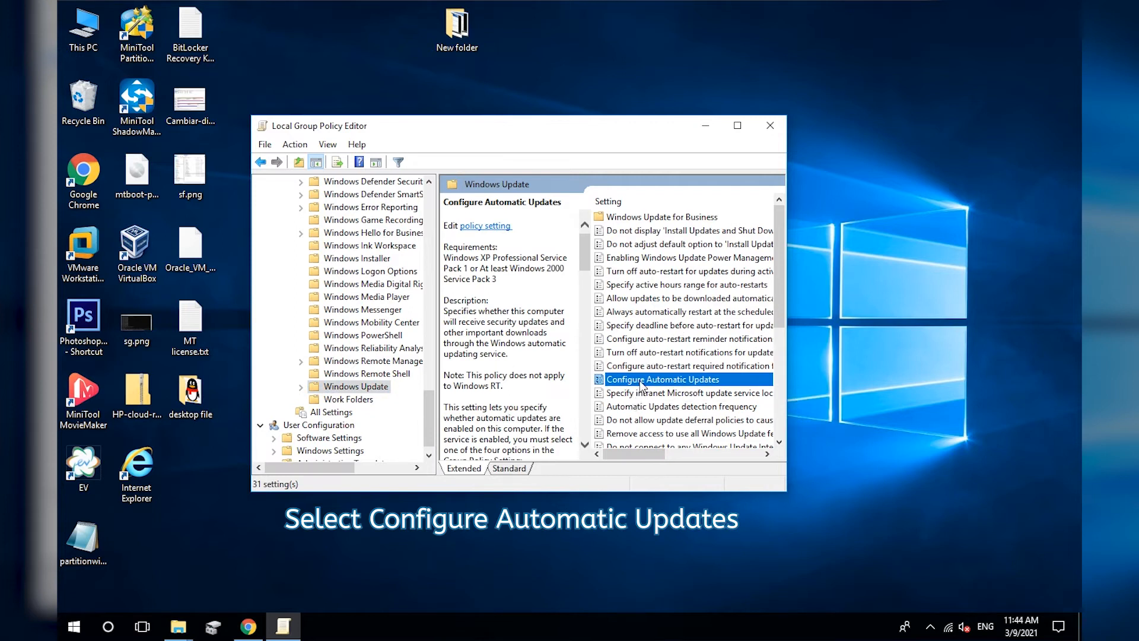
{"action": "double_click", "coordinate": [661, 379]}
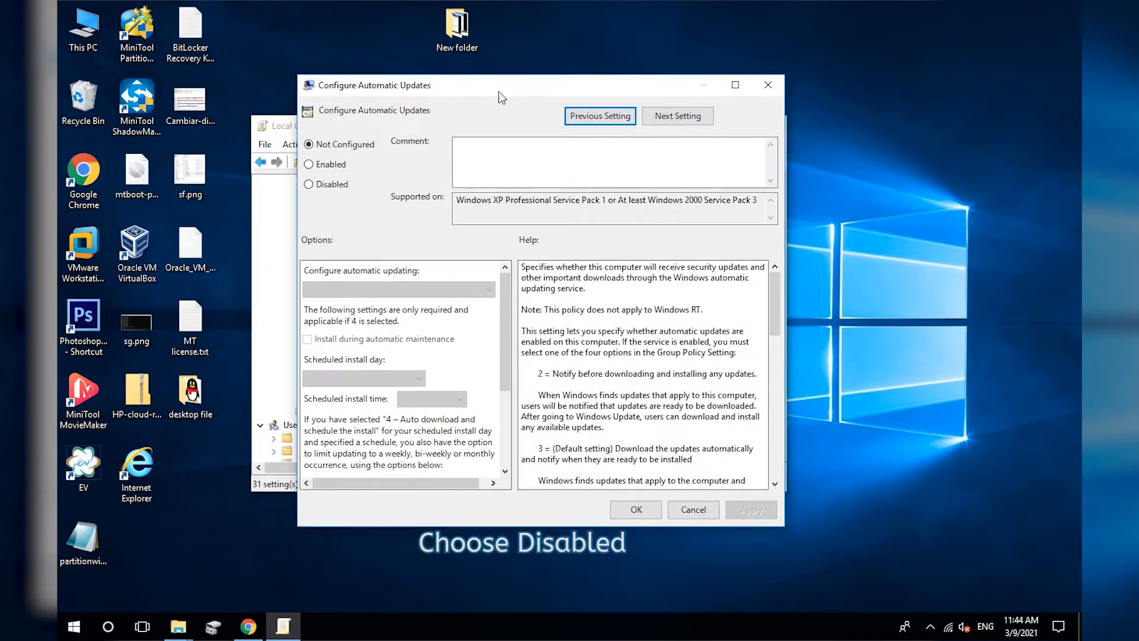
- Set Configure Automatic Updates to Disabled, apply it, and launch regedit
{"action": "left_click", "coordinate": [309, 184]}
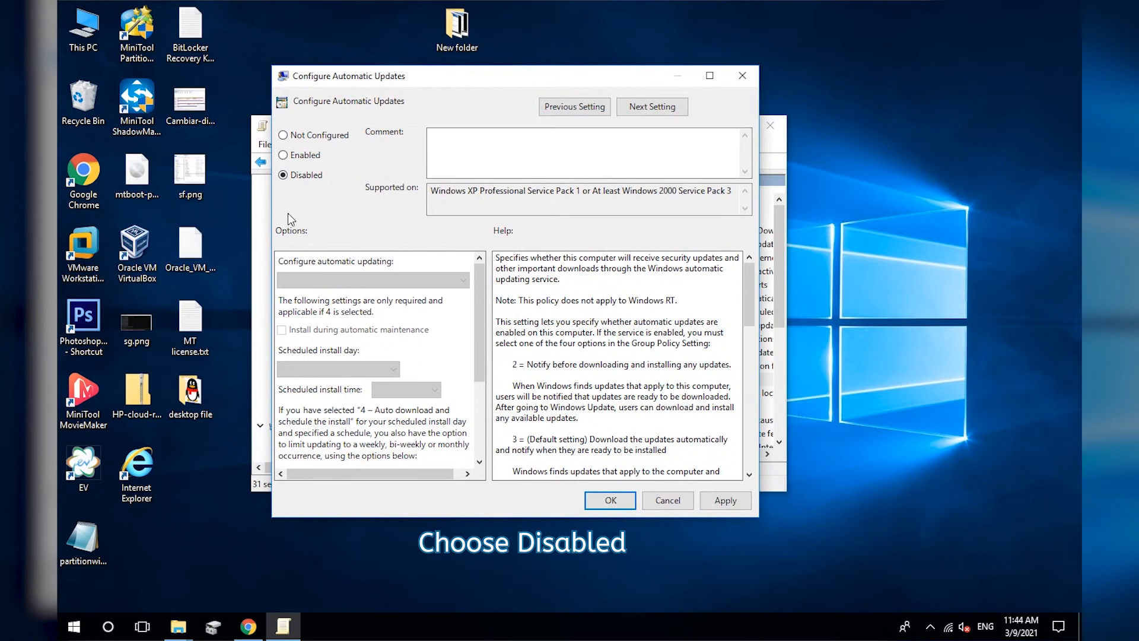
{"action": "left_click", "coordinate": [724, 499]}
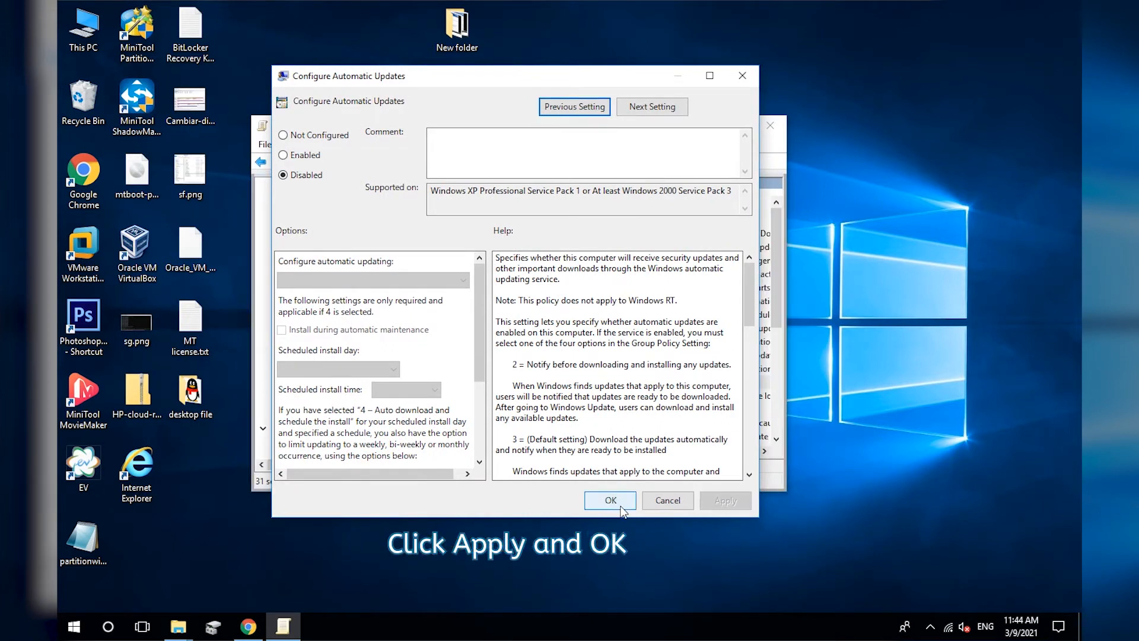
{"action": "left_click", "coordinate": [609, 500]}
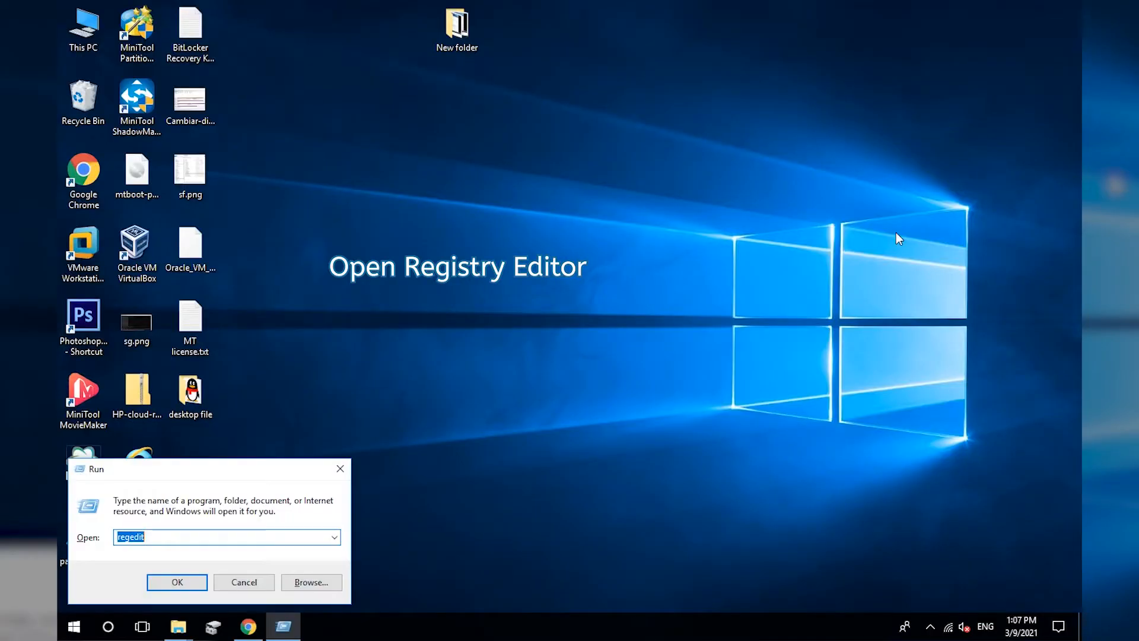
{"action": "left_click", "coordinate": [176, 582]}
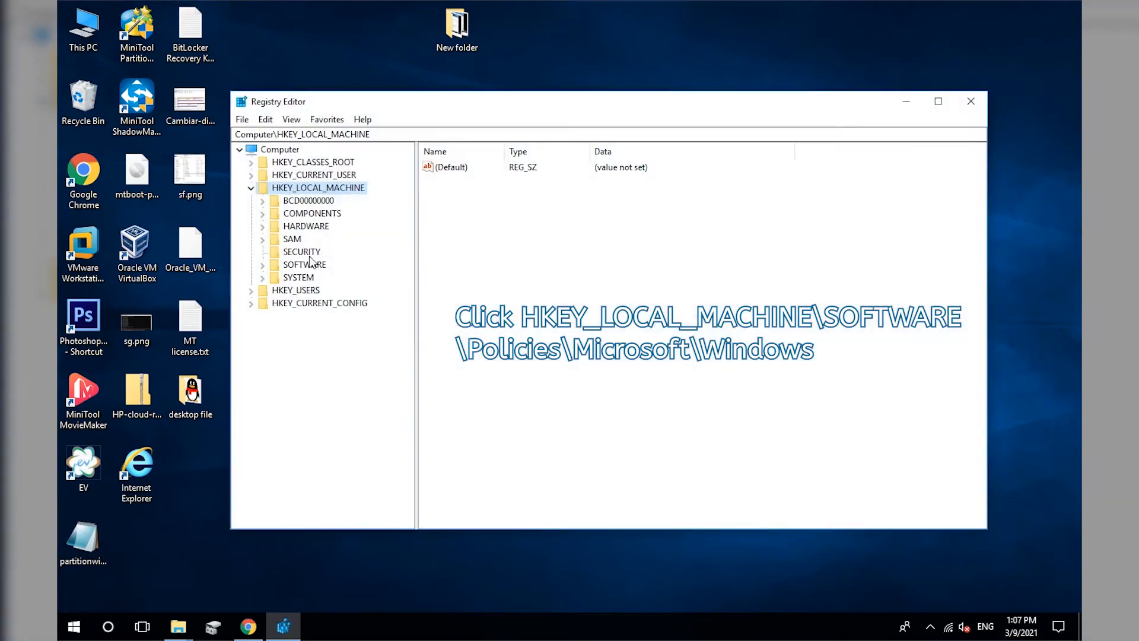
- Under HKLM\SOFTWARE\Policies\Microsoft\Windows, create a new key named AU
{"action": "left_click", "coordinate": [261, 263]}
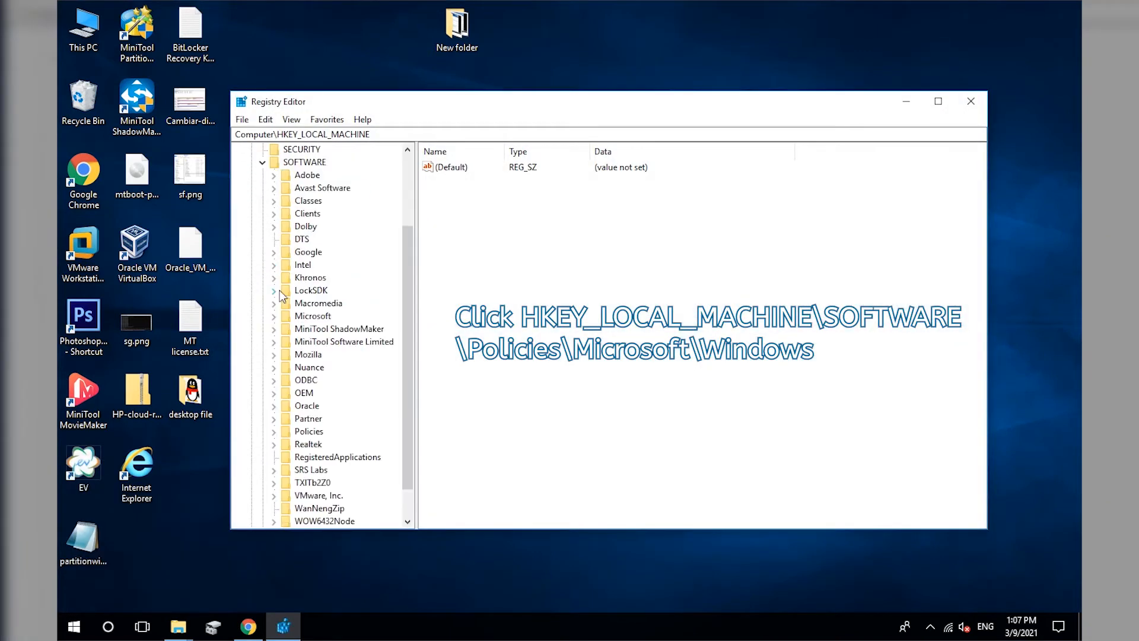
{"action": "scroll", "scroll_direction": "down", "scroll_amount": 3}
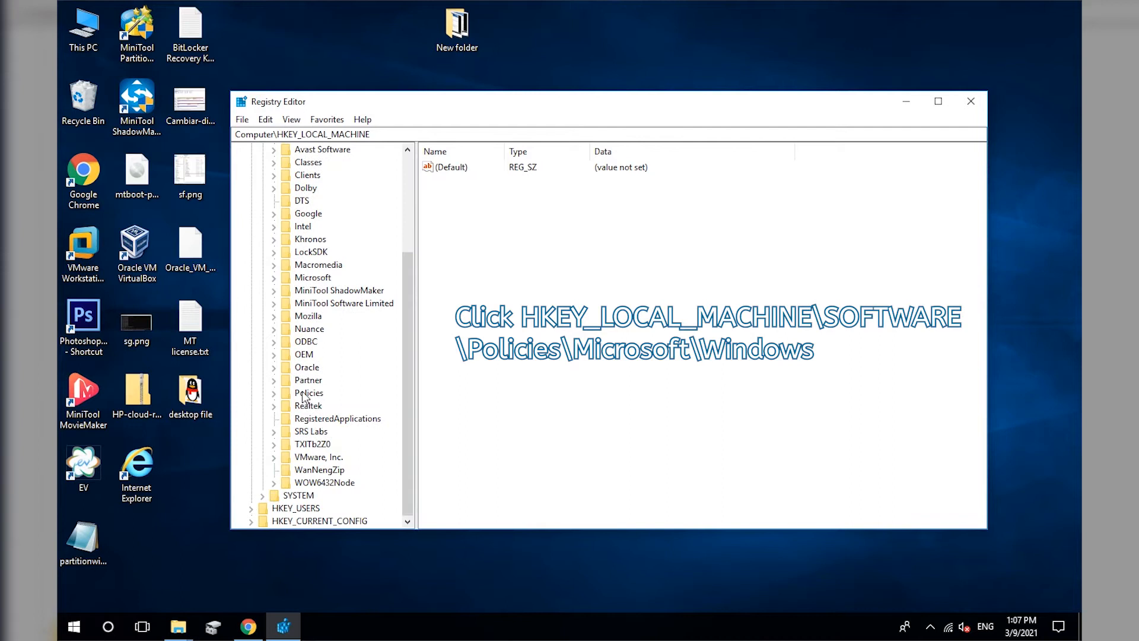
{"action": "left_click", "coordinate": [275, 379]}
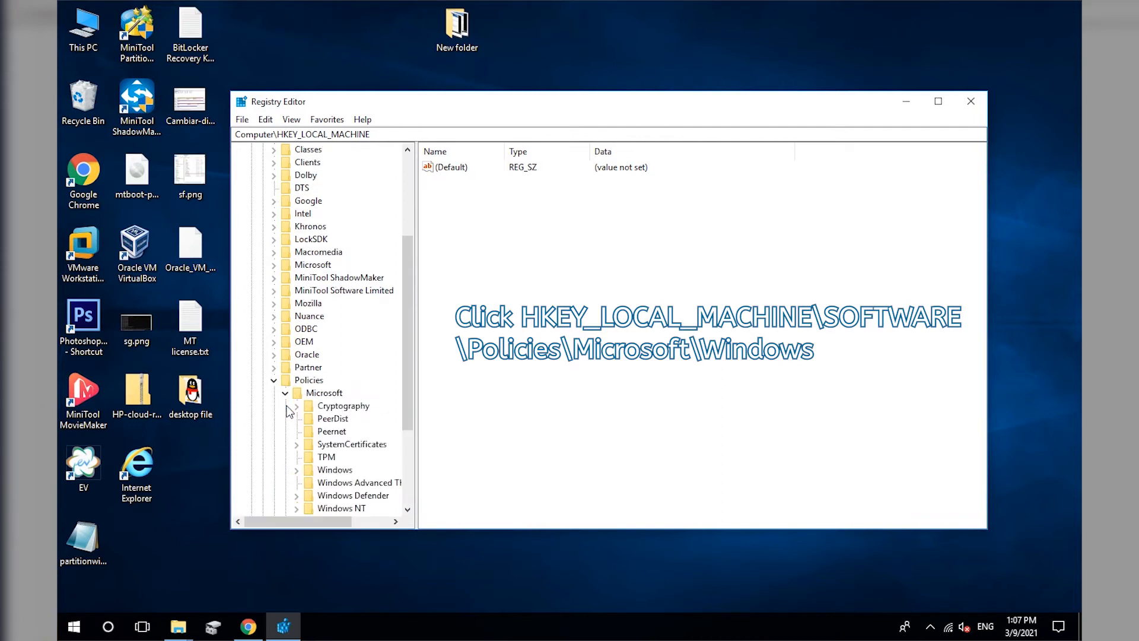
{"action": "left_click", "coordinate": [334, 353]}
{"action": "type", "text": "AU"}
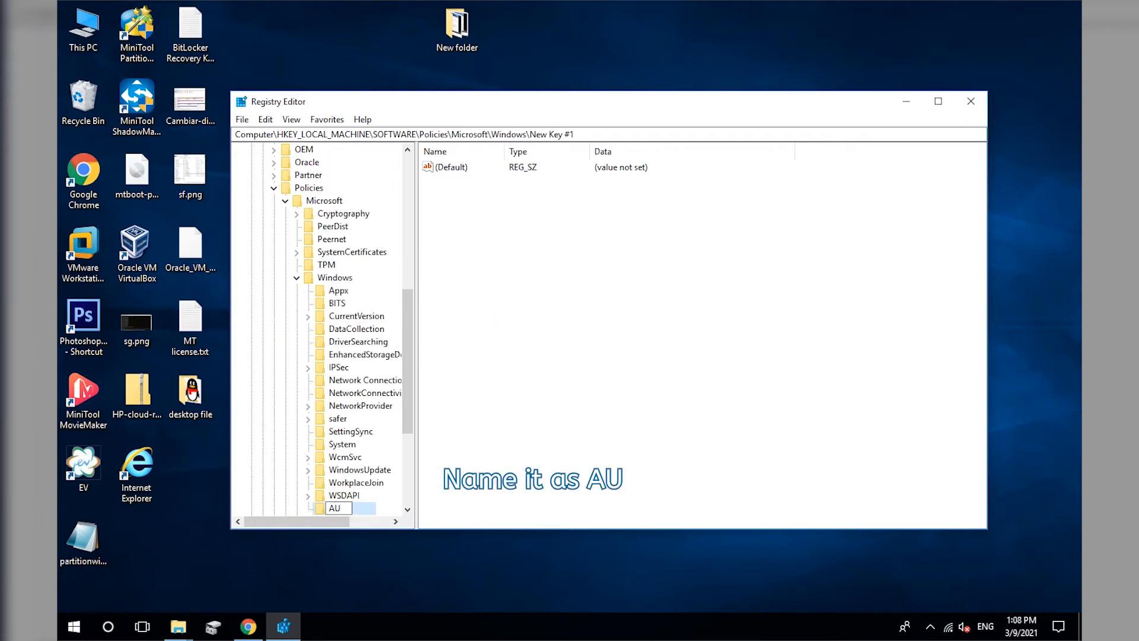
{"action": "key", "text": "Return"}
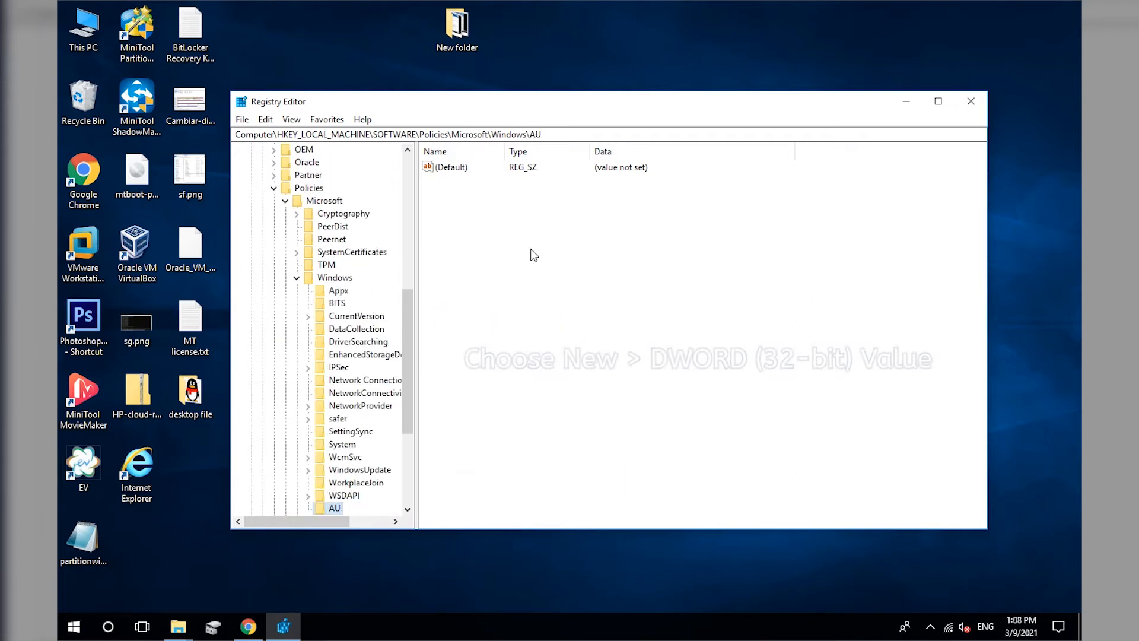
- Add a DWORD (32-bit) value AUOptions to AU with data 2
{"action": "right_click", "coordinate": [530, 254]}
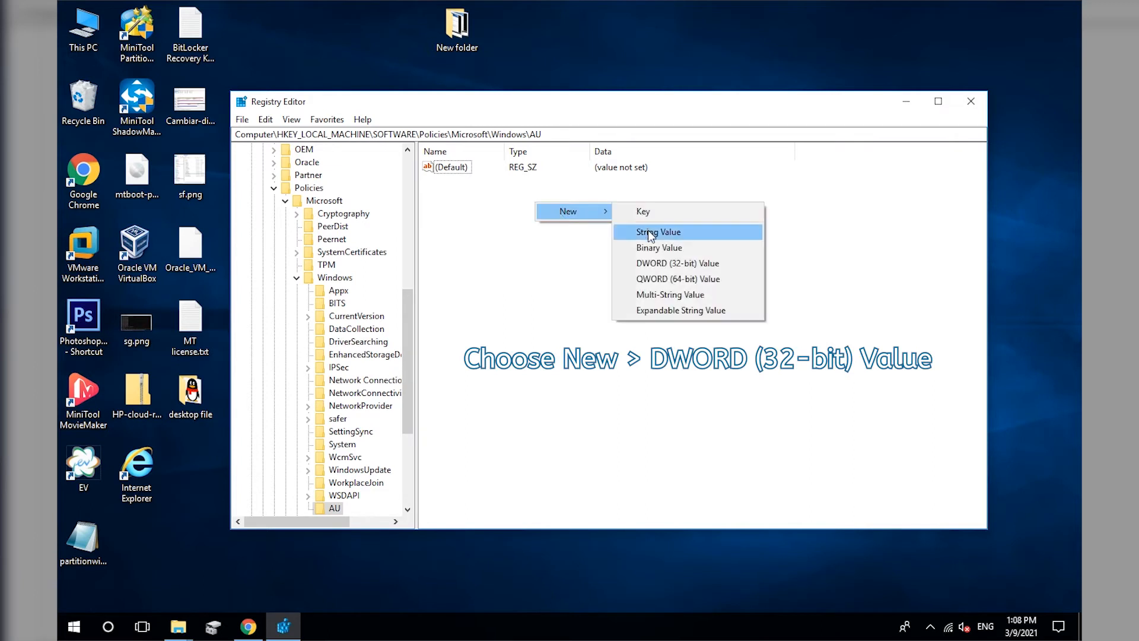
{"action": "left_click", "coordinate": [677, 263]}
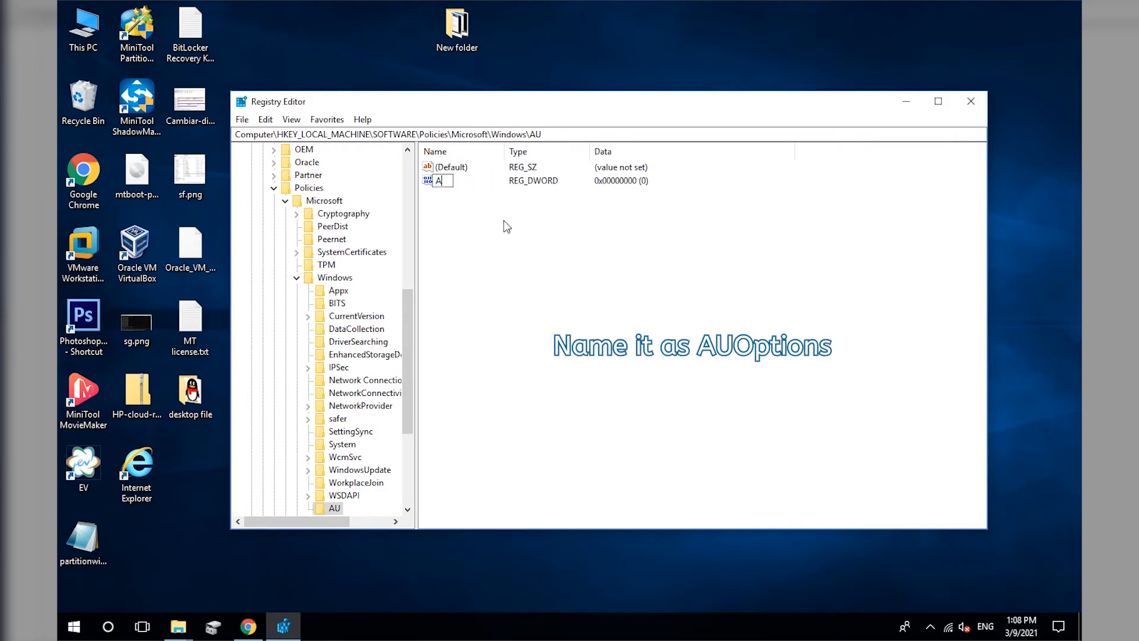
{"action": "type", "text": "UO"}
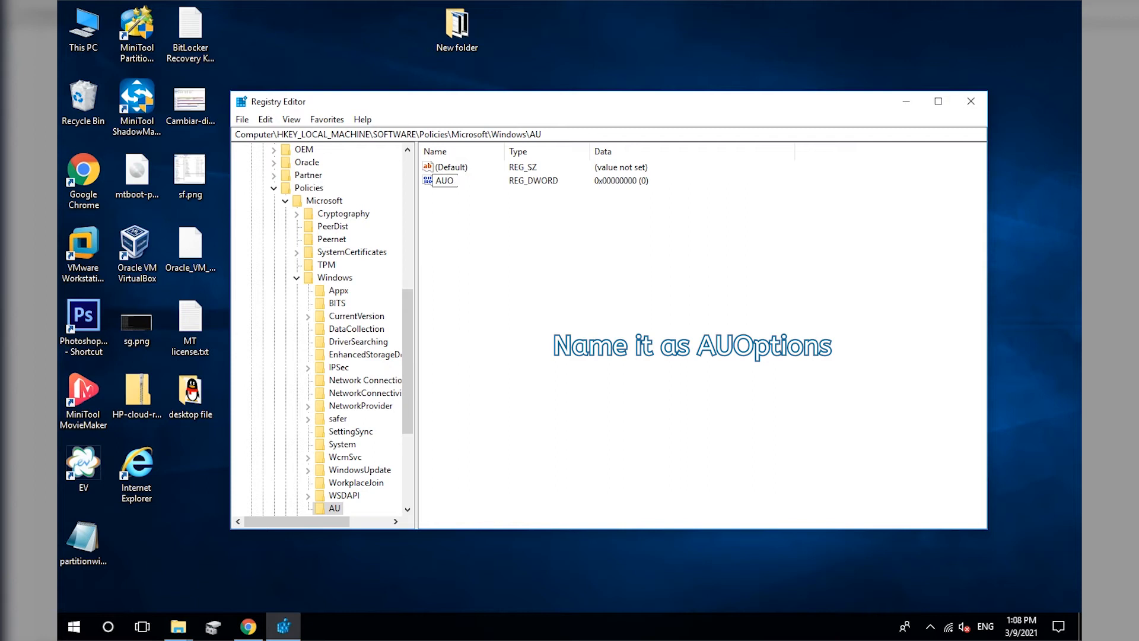
{"action": "type", "text": "AUOptions"}
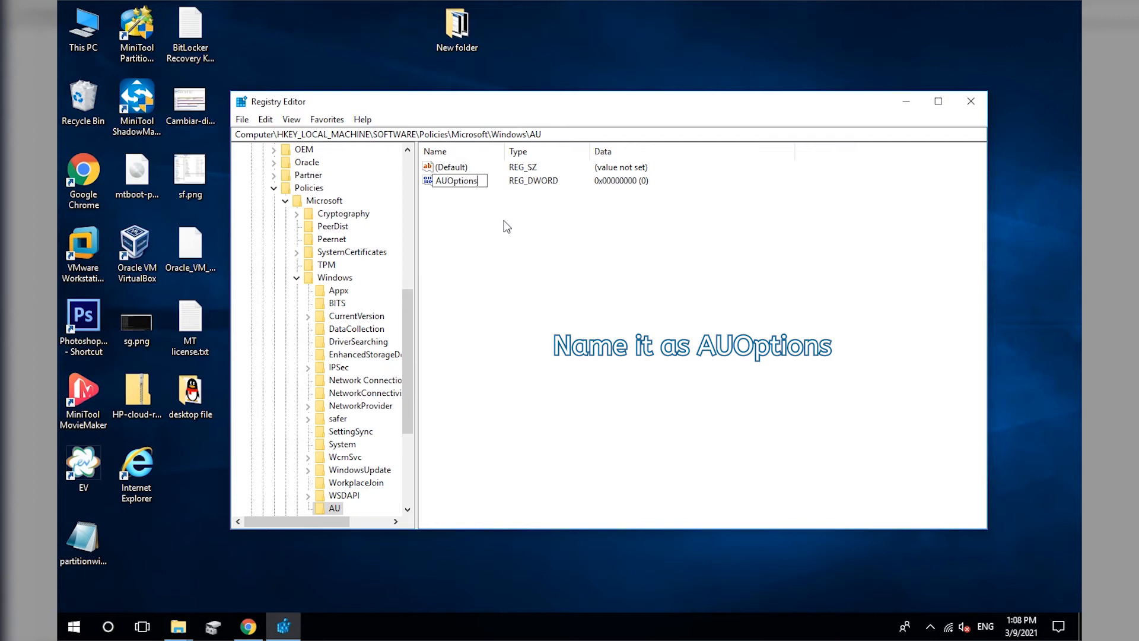
{"action": "double_click", "coordinate": [456, 180]}
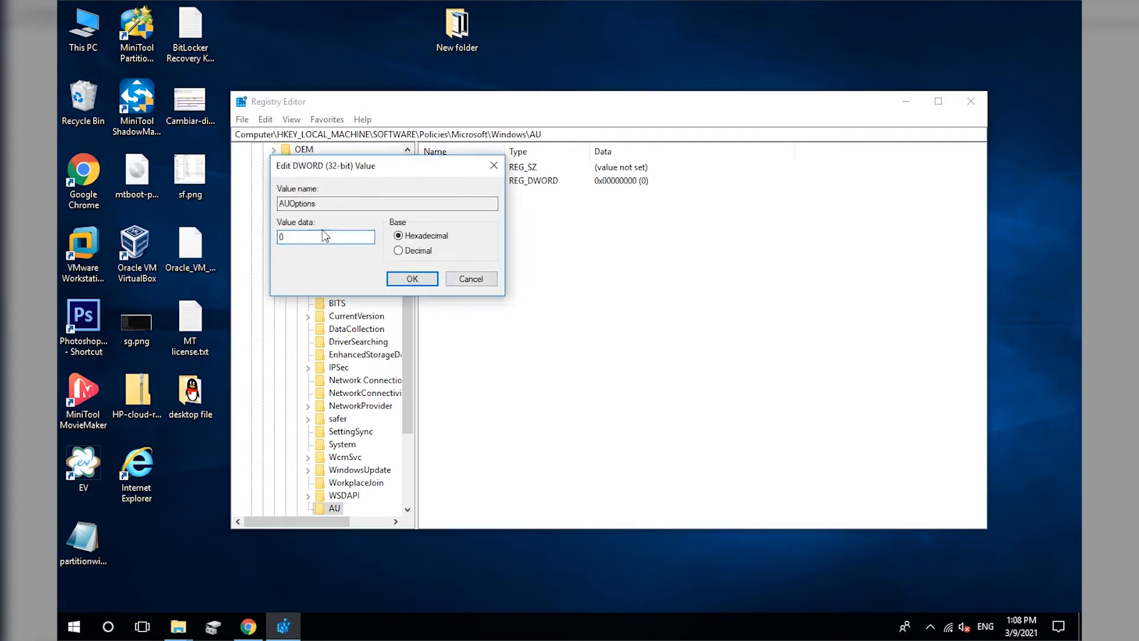
{"action": "type", "text": "2"}
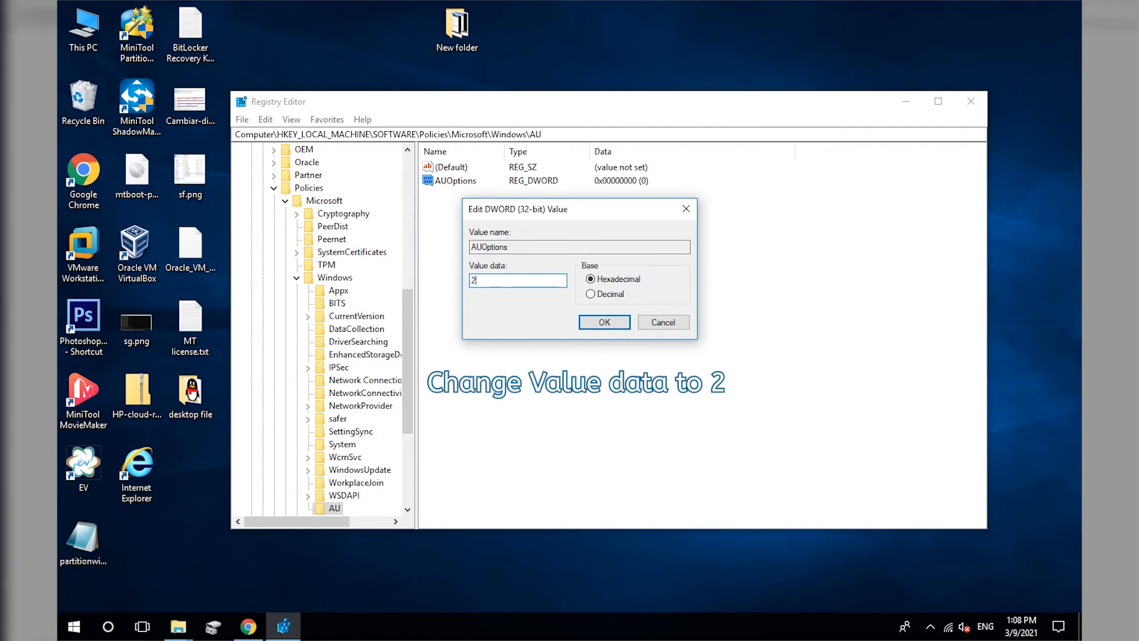
{"action": "left_click", "coordinate": [603, 322]}
{"action": "type", "text": "task"}
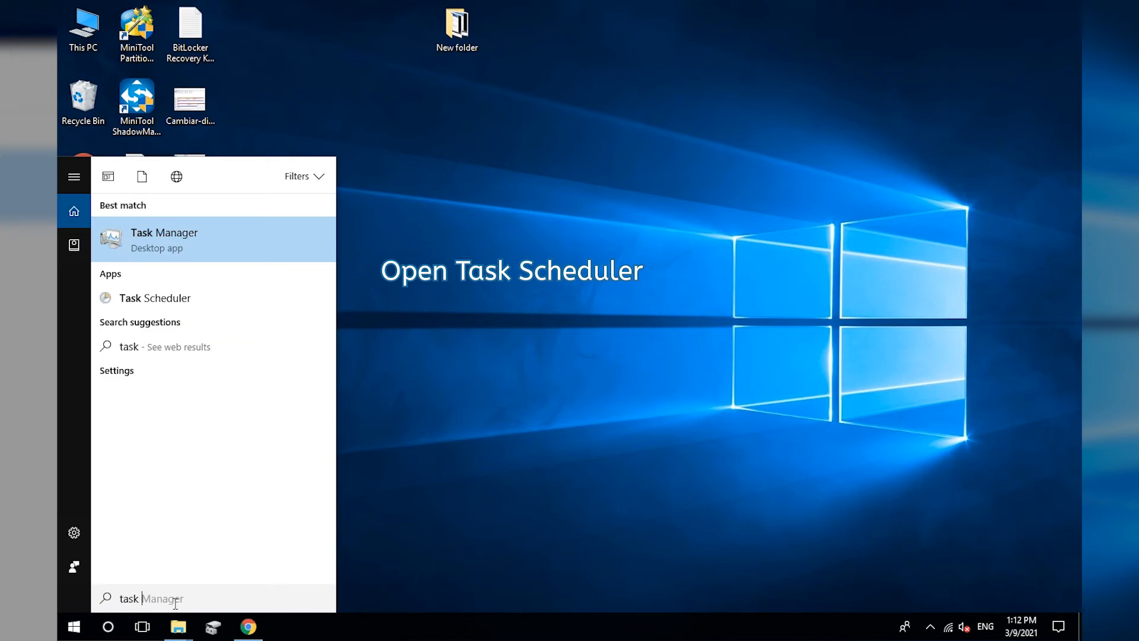
- Open Task Scheduler and select Scheduled Start in Microsoft\Windows\WindowsUpdate
{"action": "type", "text": "scheduler"}
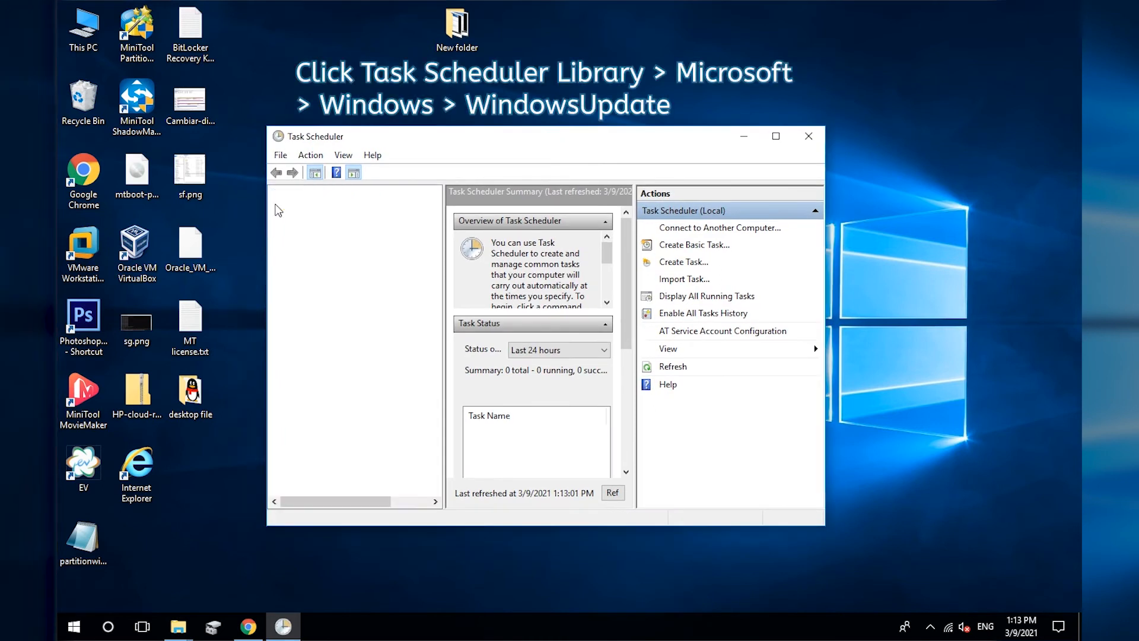
{"action": "left_click", "coordinate": [304, 246]}
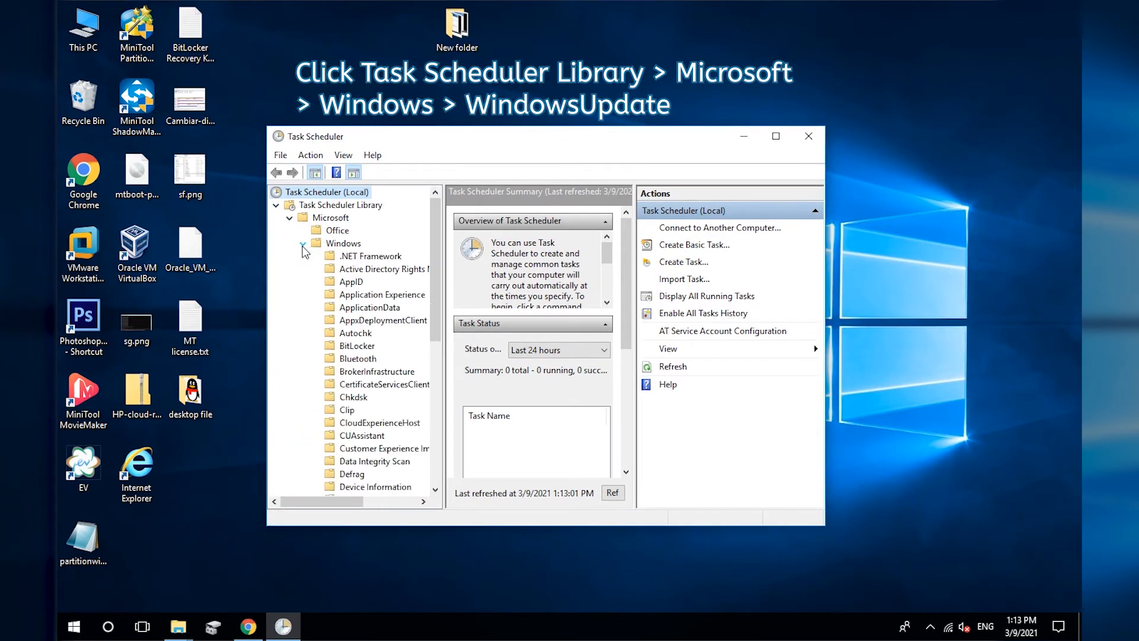
{"action": "scroll", "scroll_direction": "down", "scroll_amount": 3}
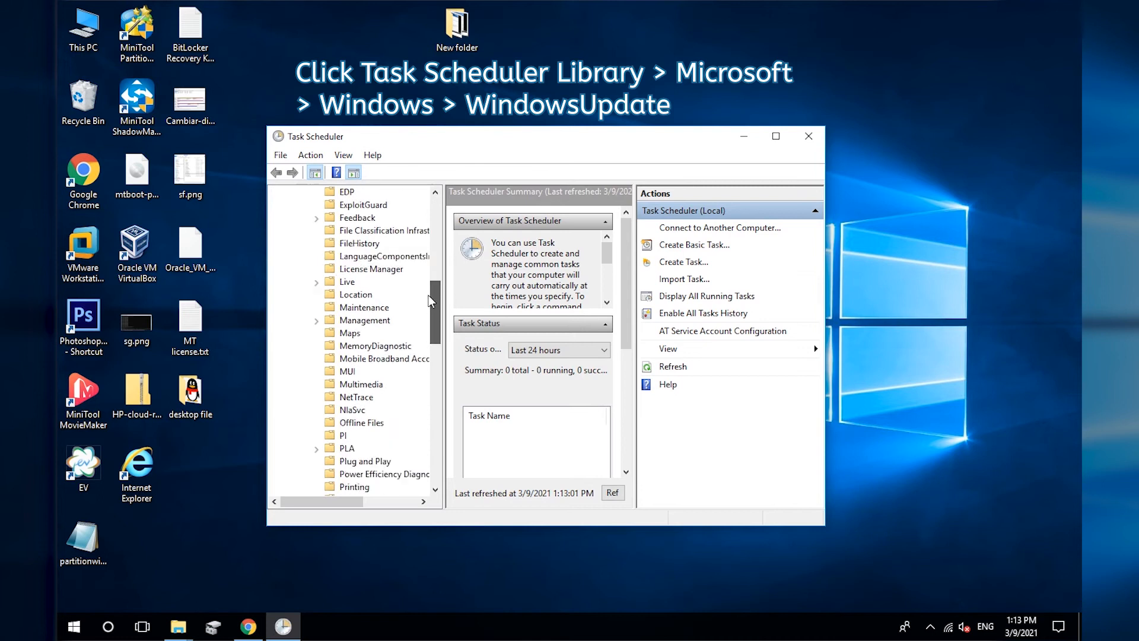
{"action": "scroll", "scroll_direction": "down", "scroll_amount": 3}
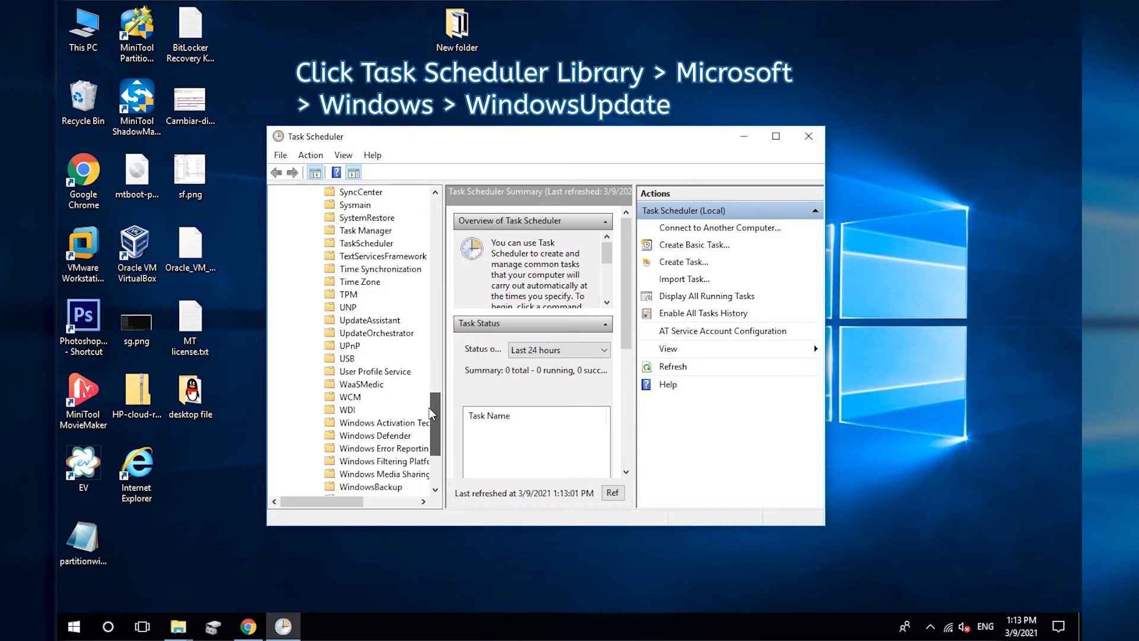
{"action": "scroll", "scroll_direction": "down", "scroll_amount": 3}
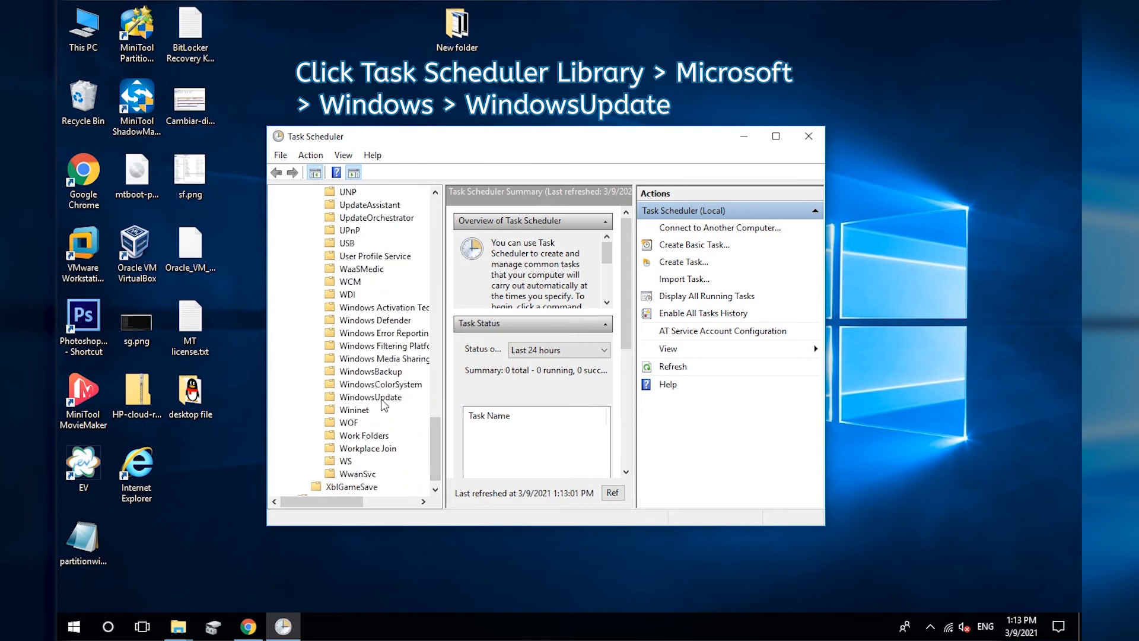
{"action": "left_click", "coordinate": [370, 397]}
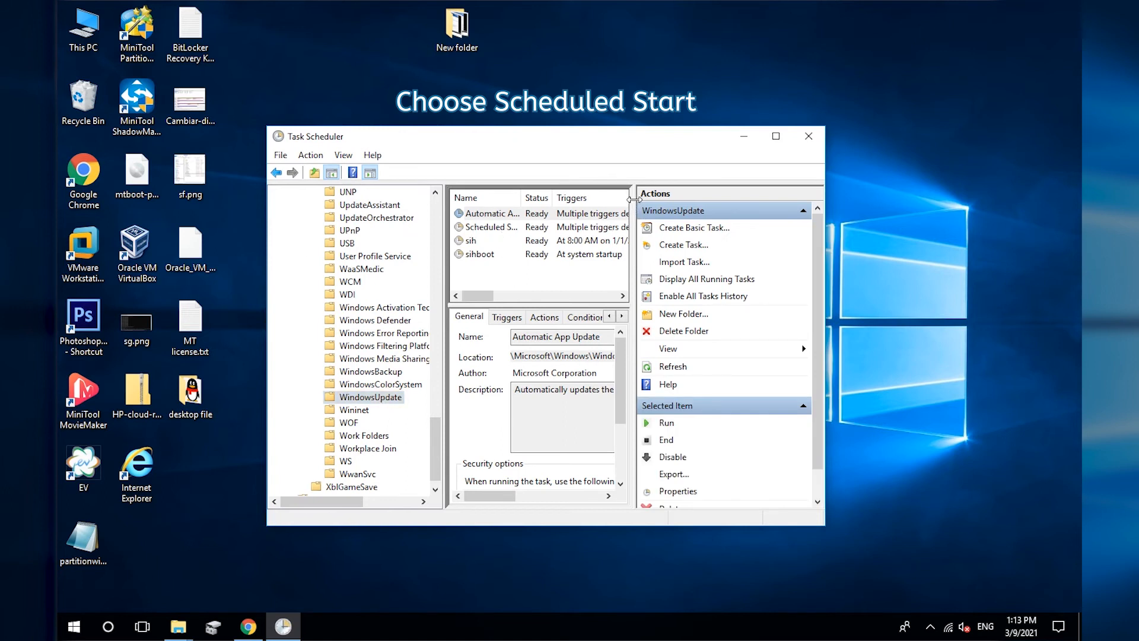
{"action": "left_click", "coordinate": [492, 227]}
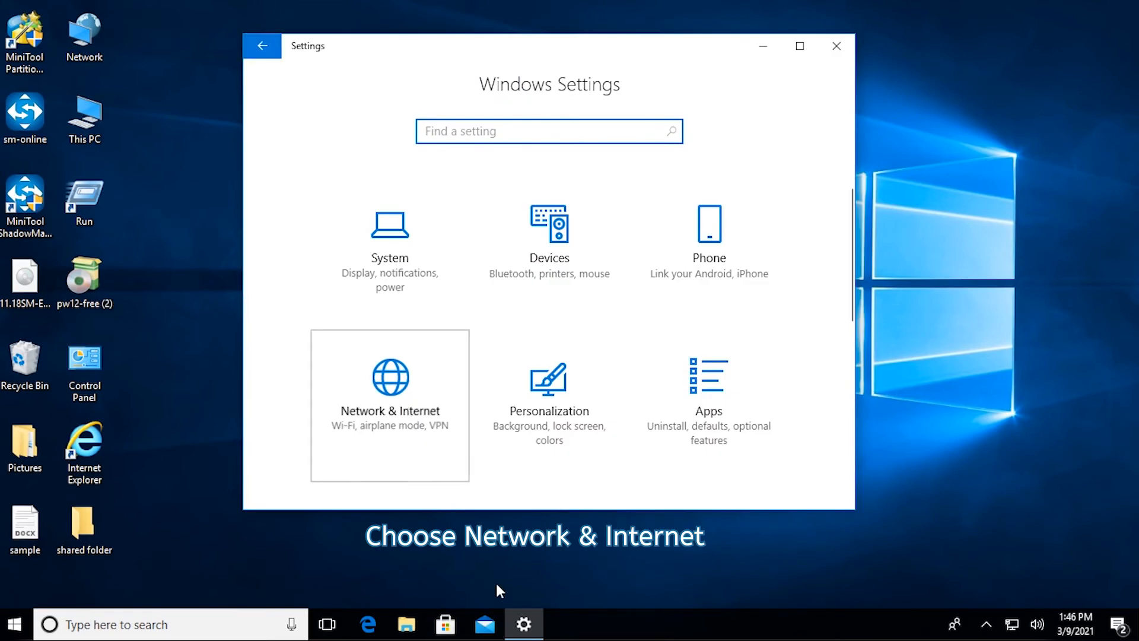
- In Network & Internet, switch 'Set as metered connection' on for Network 2
{"action": "left_click", "coordinate": [389, 405]}
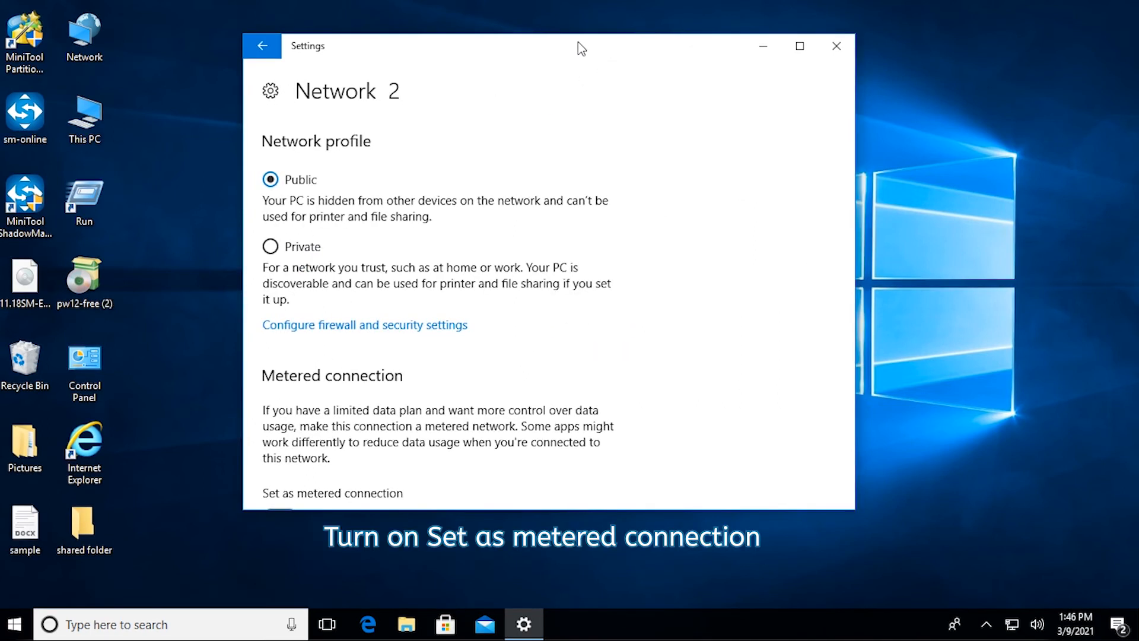
{"action": "scroll", "scroll_direction": "down", "scroll_amount": 3}
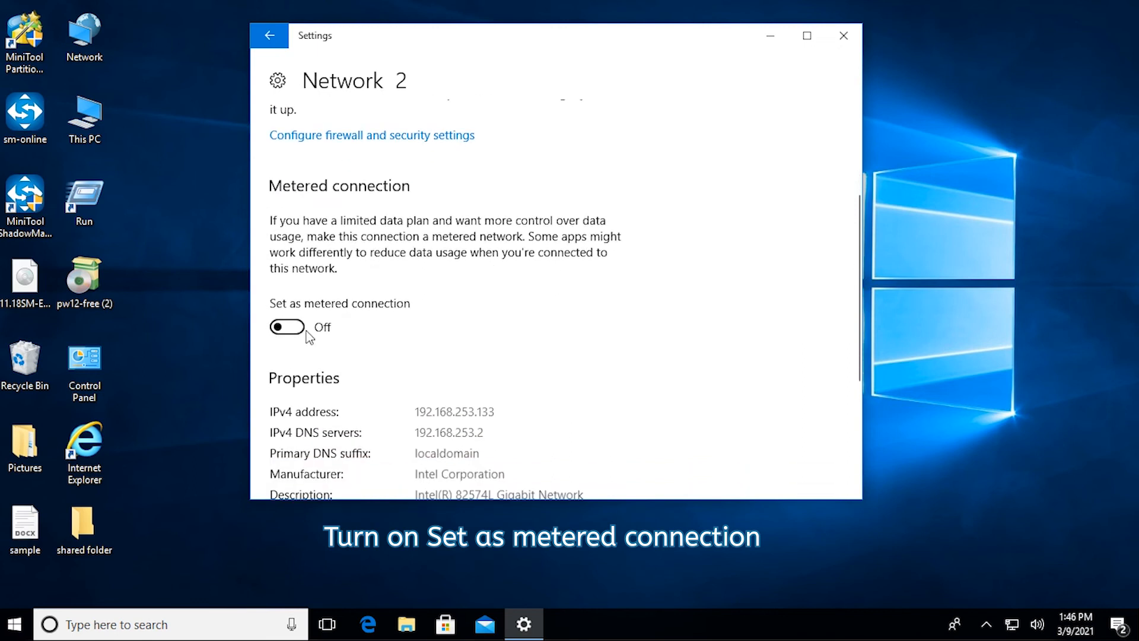
{"action": "left_click", "coordinate": [286, 327]}
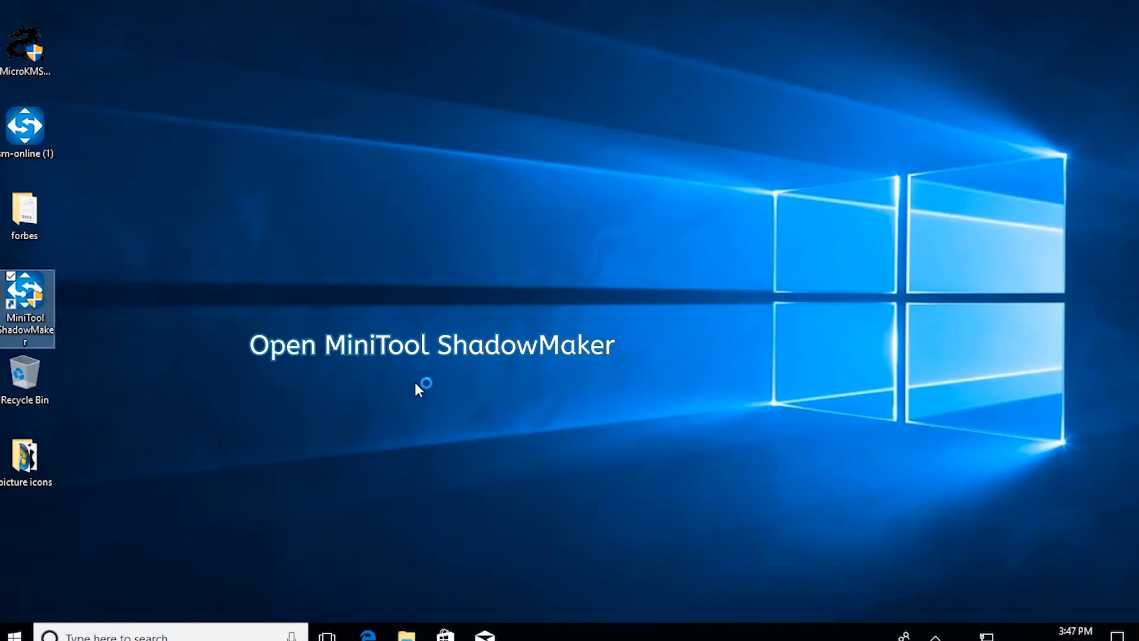
- Launch MiniTool ShadowMaker, approve the UAC prompt, and choose Keep Trial
{"action": "double_click", "coordinate": [28, 298]}
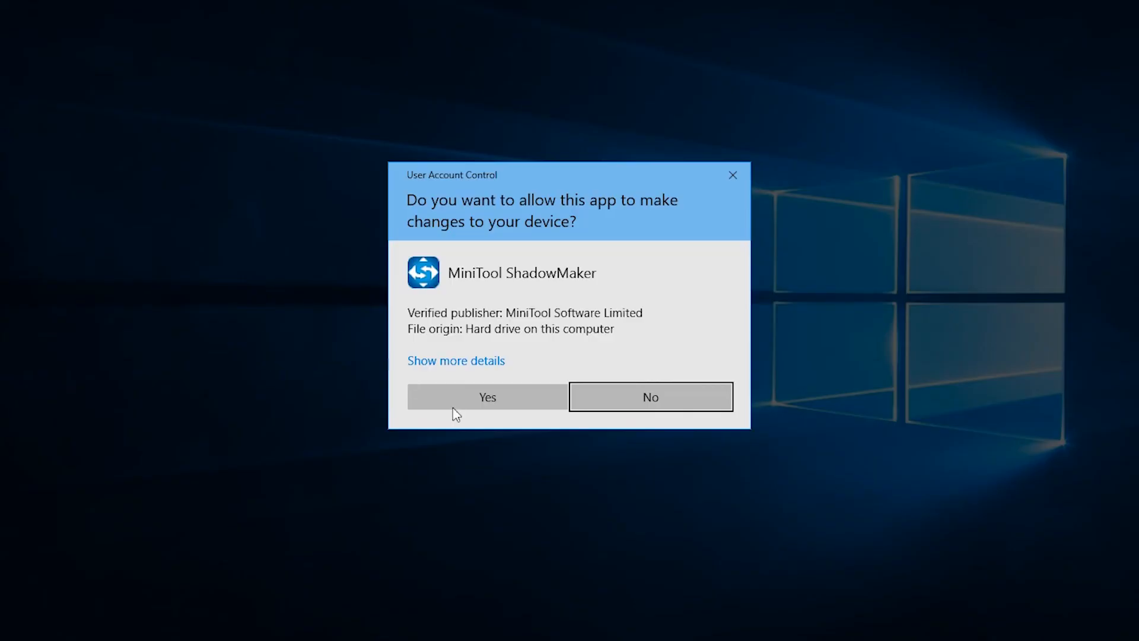
{"action": "left_click", "coordinate": [487, 397]}
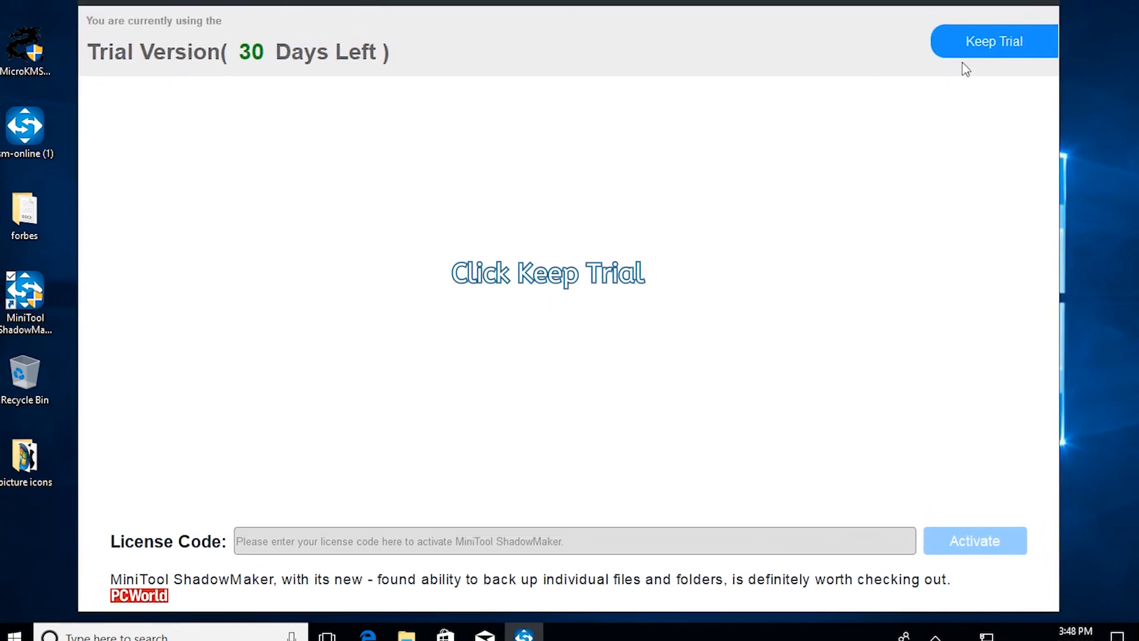
{"action": "left_click", "coordinate": [994, 42]}
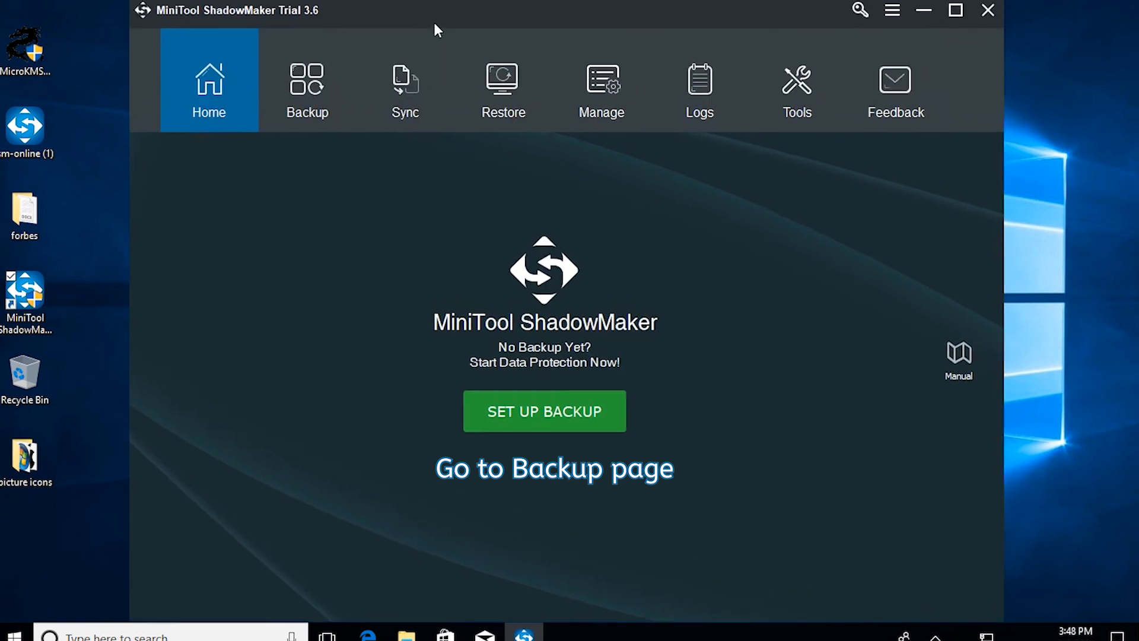
- Back up the system disk to New Volume (F:) and run the backup now
{"action": "left_click", "coordinate": [311, 77]}
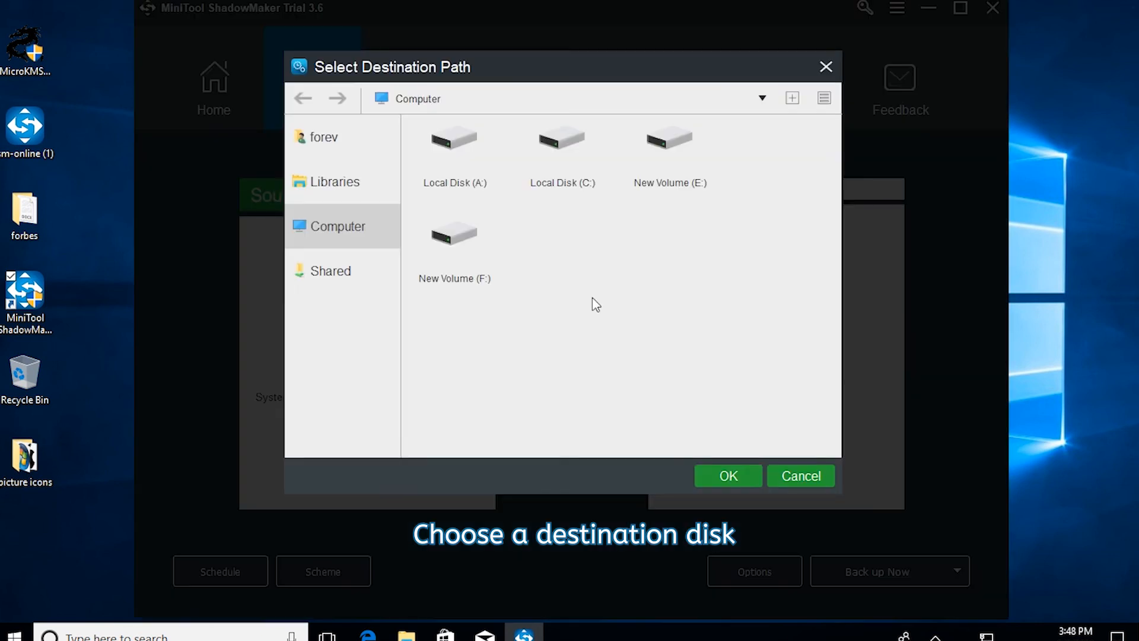
{"action": "left_click", "coordinate": [727, 476]}
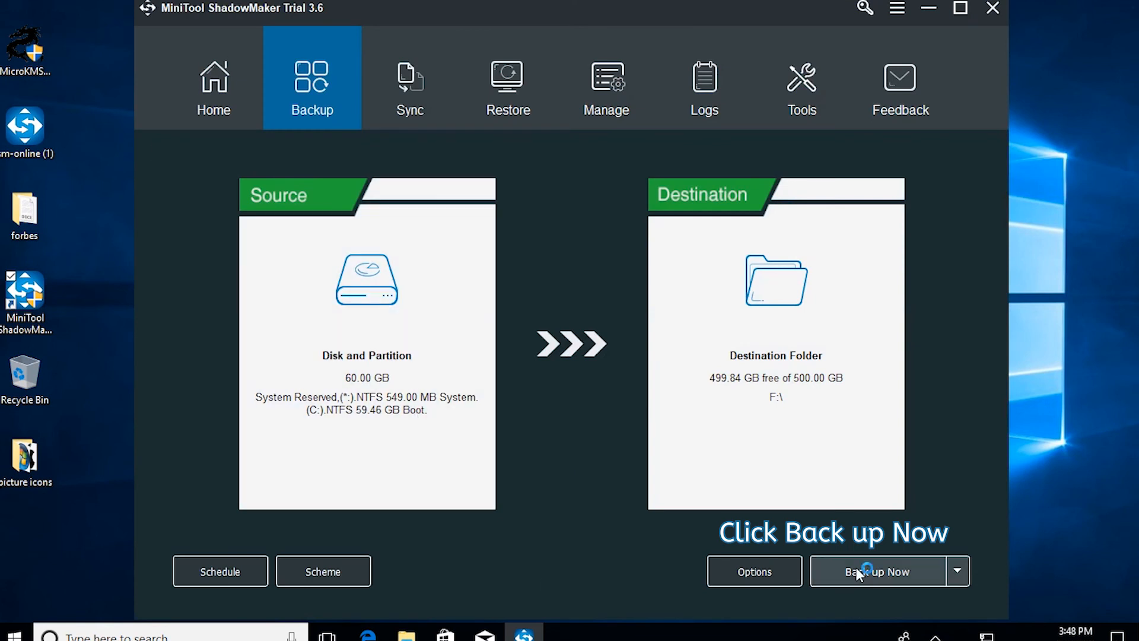
{"action": "left_click", "coordinate": [876, 571]}
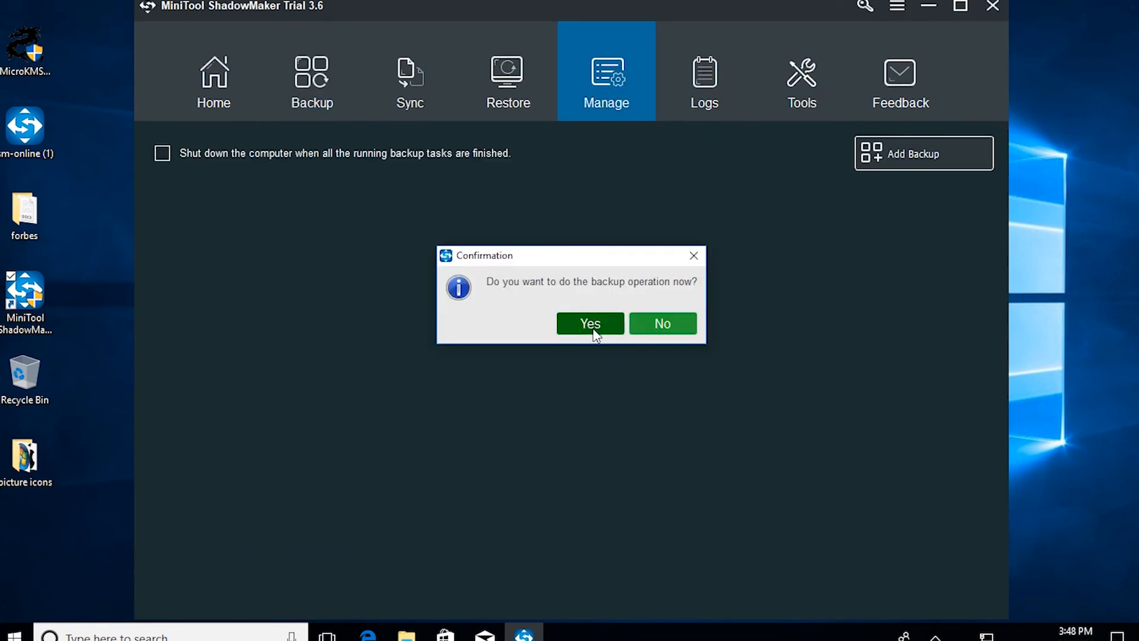